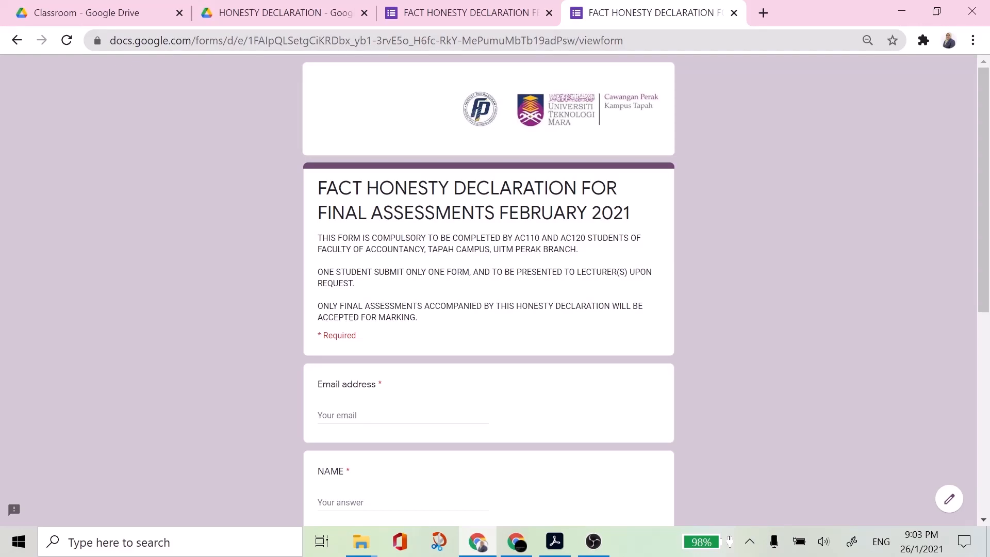
{"action": "mouse_move", "coordinate": [677, 276]}
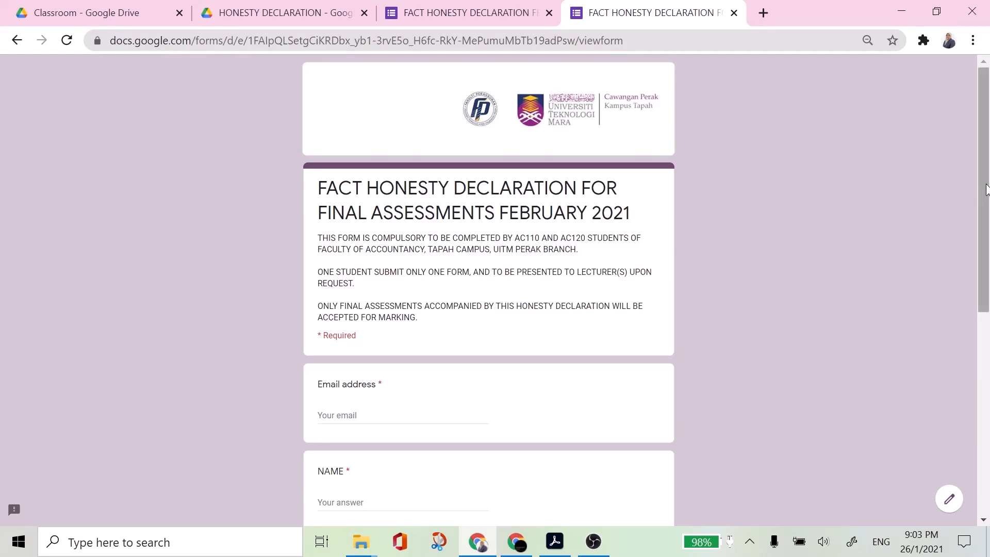
{"action": "scroll", "scroll_direction": "down", "scroll_amount": 3}
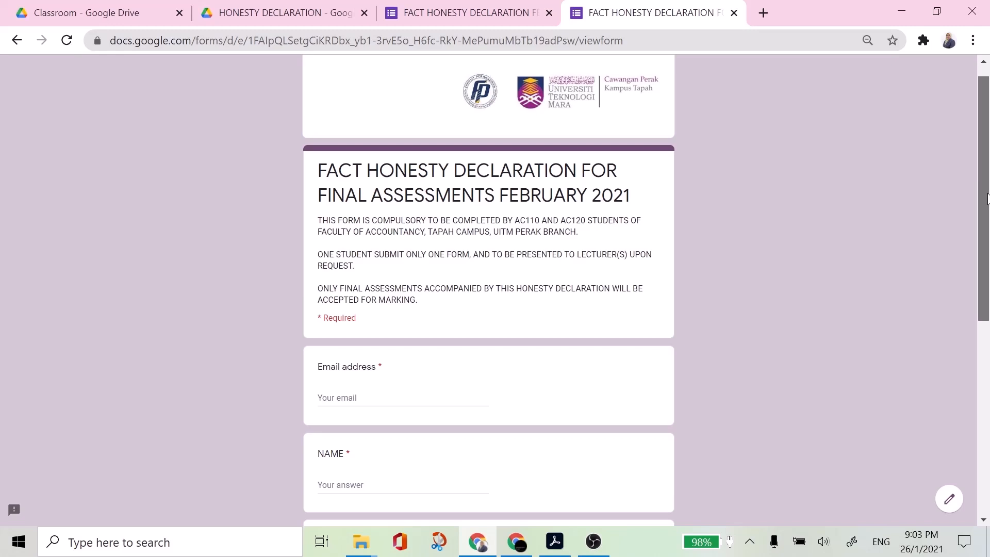
{"action": "scroll", "scroll_direction": "down", "scroll_amount": 3}
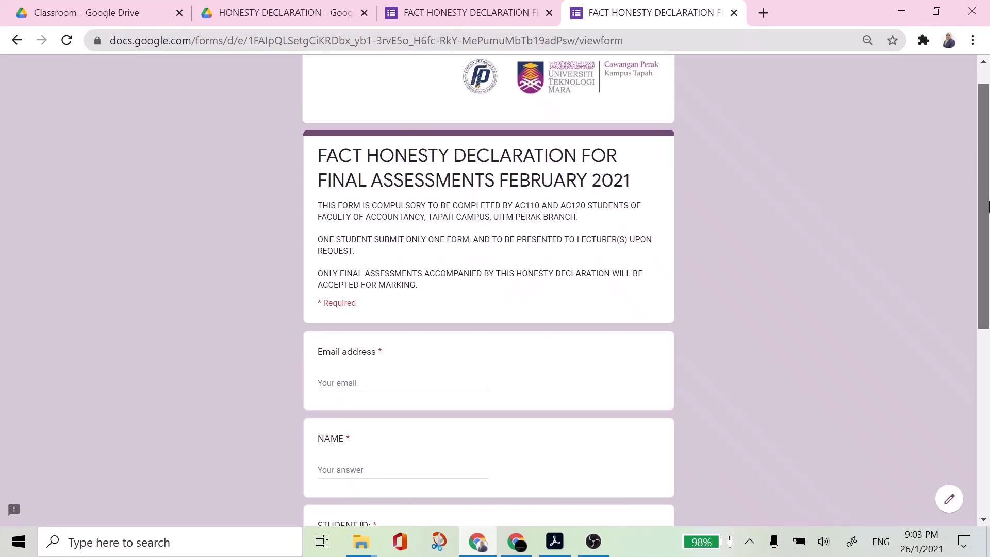
{"action": "scroll", "scroll_direction": "down", "scroll_amount": 3}
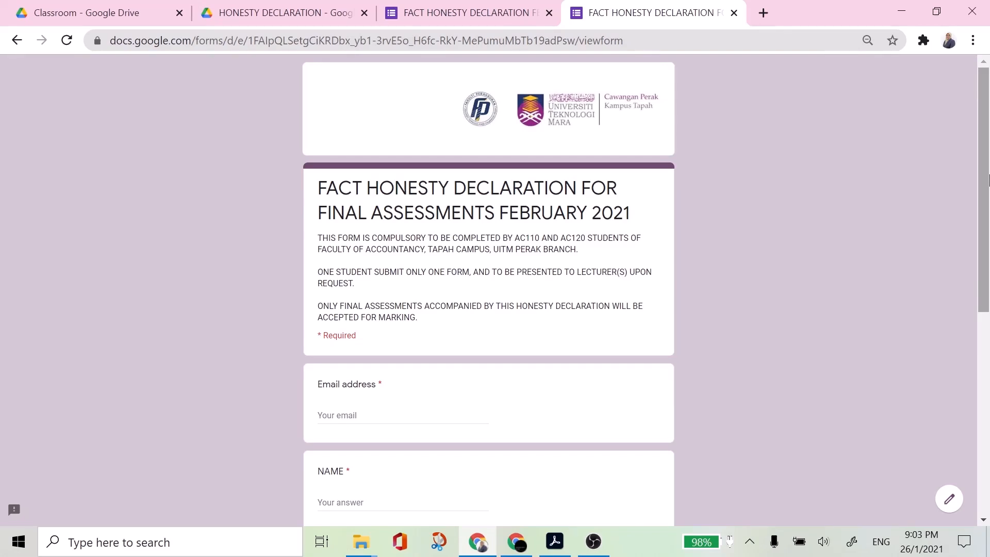
{"action": "scroll", "scroll_direction": "down", "scroll_amount": 3}
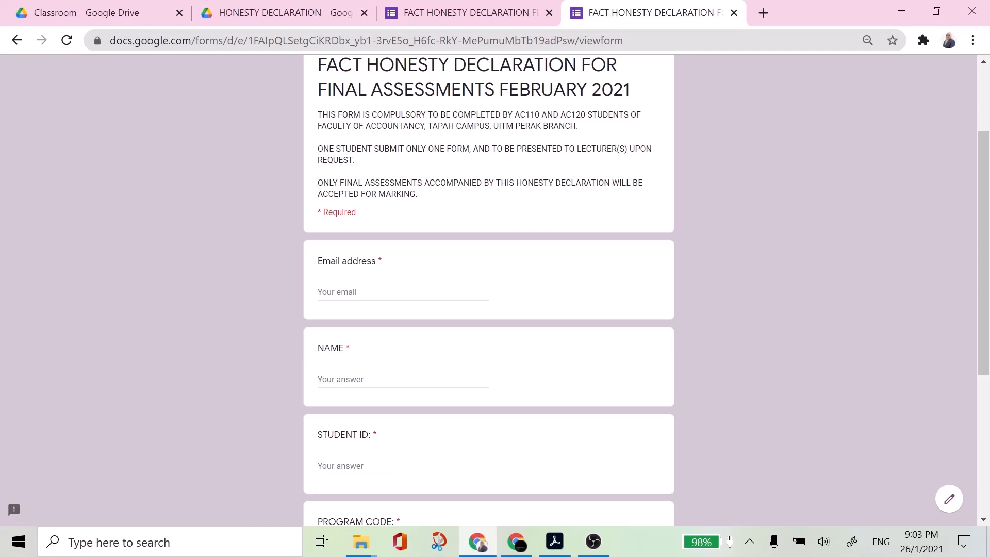
{"action": "left_click", "coordinate": [402, 292]}
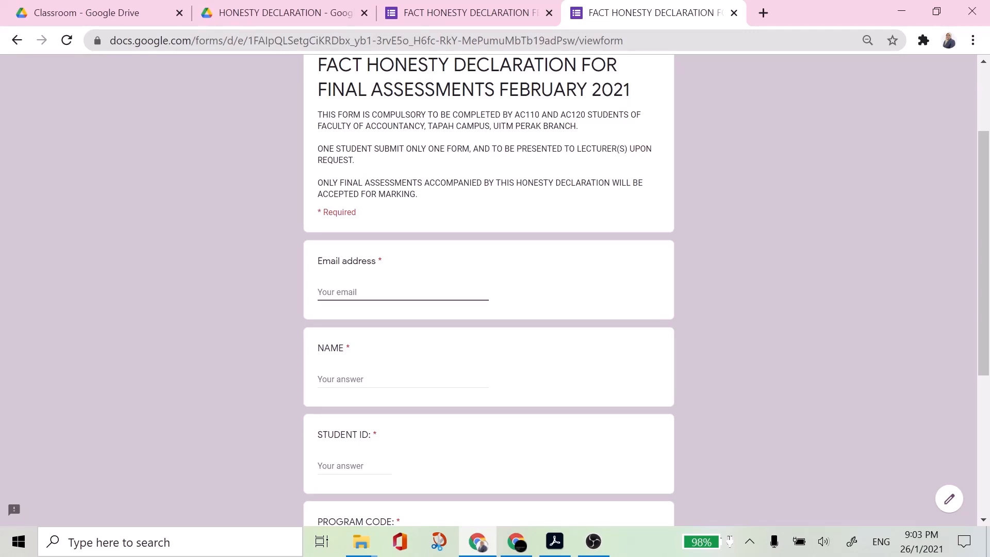
{"action": "left_click", "coordinate": [402, 292]}
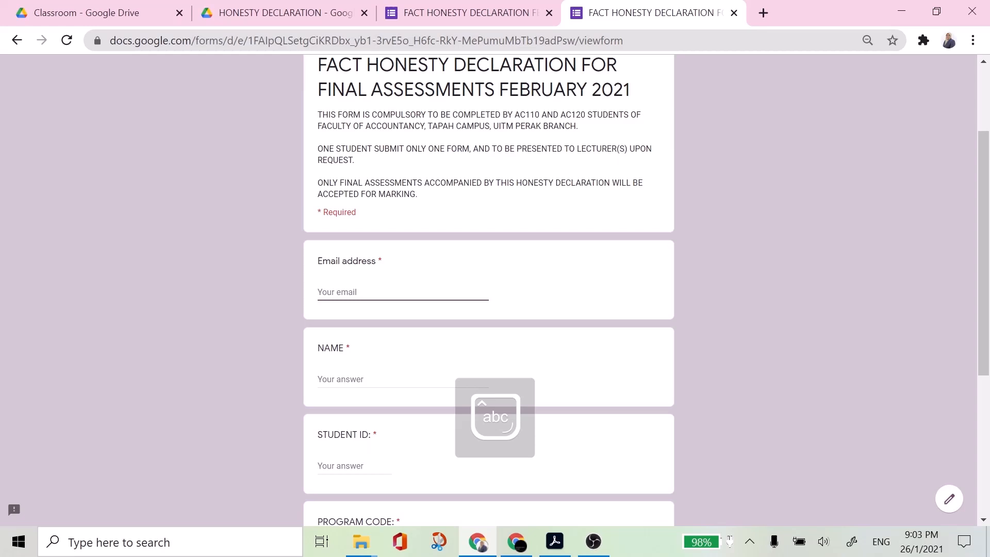
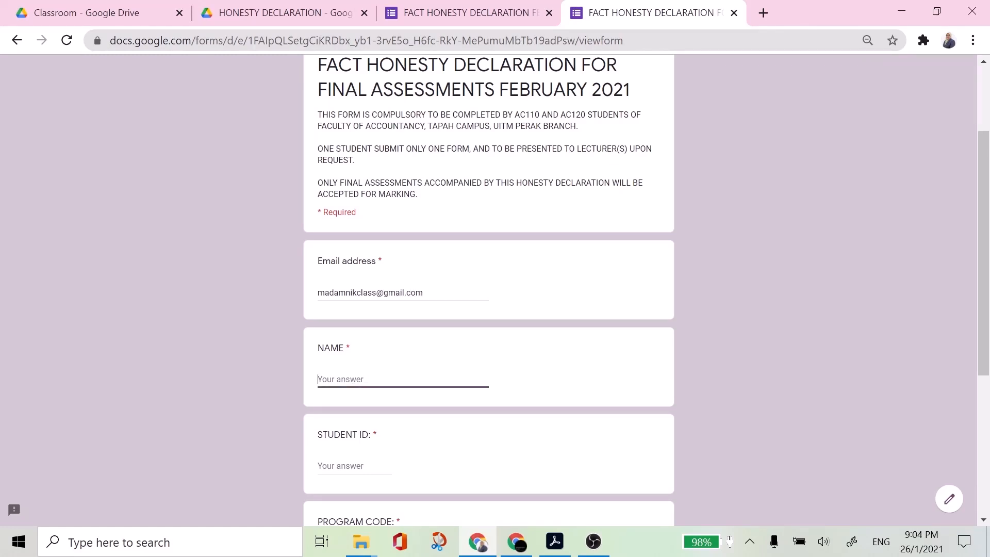
{"action": "type", "text": "Madam Nik"}
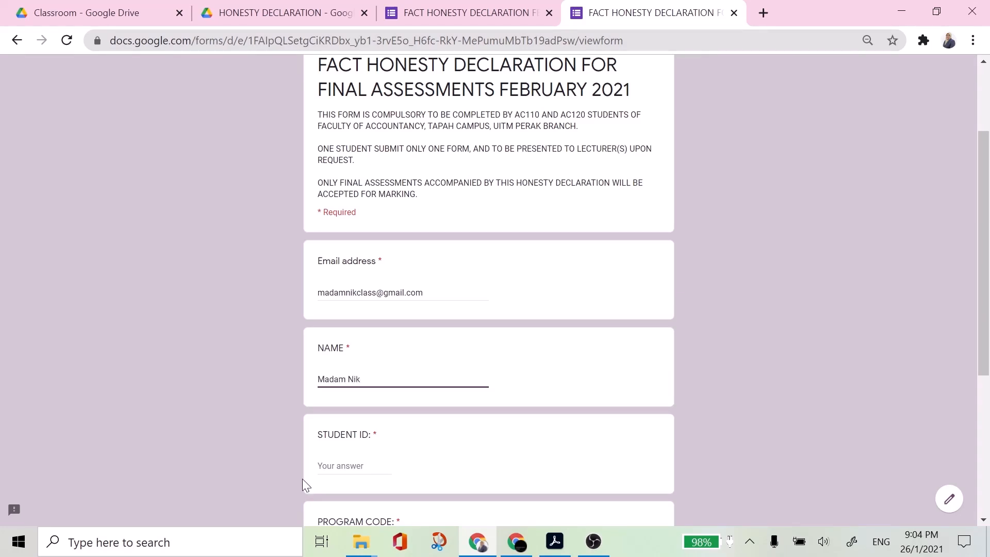
{"action": "type", "text": "12345"}
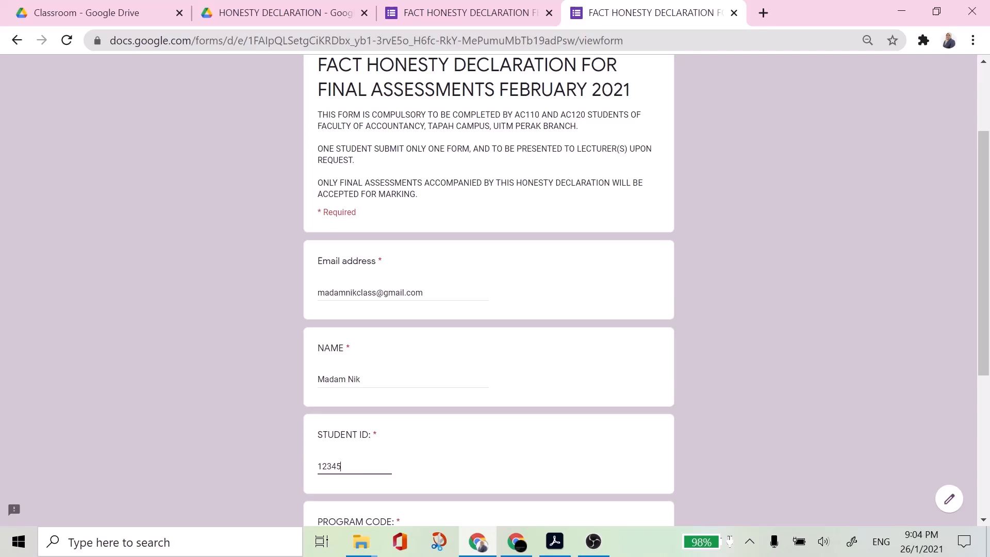
Choose AC110 as the program code and 5 as the part from the dropdowns.
{"action": "scroll", "scroll_direction": "down", "scroll_amount": 3}
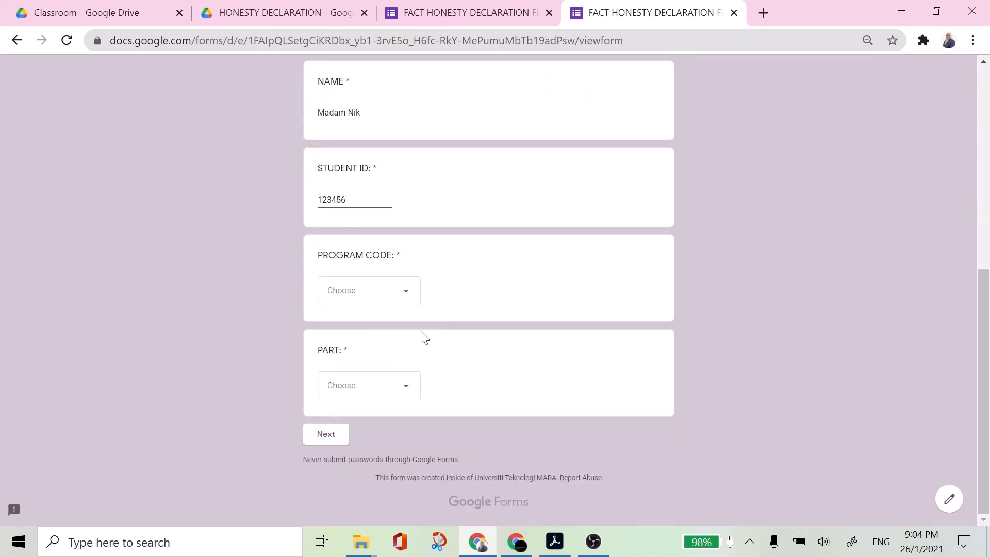
{"action": "left_click", "coordinate": [368, 290]}
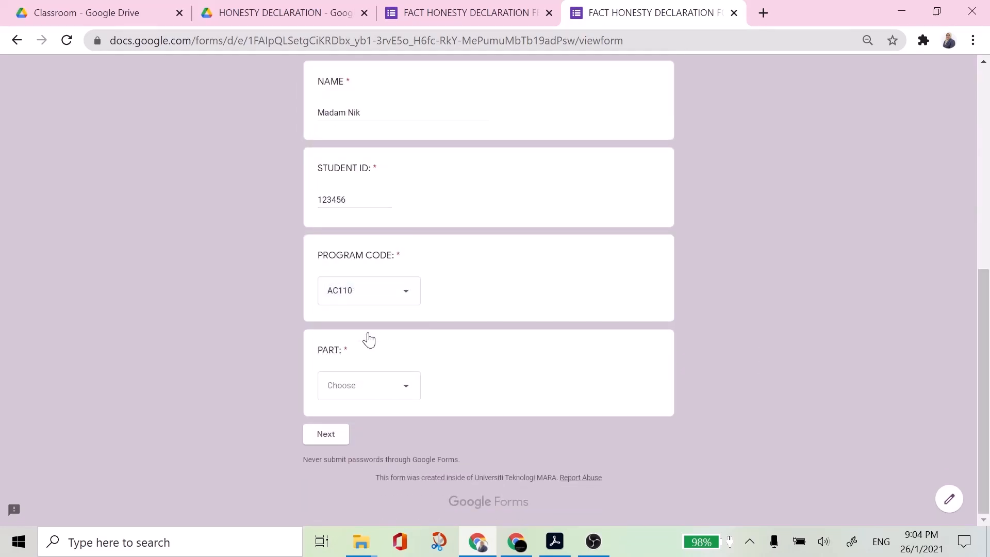
{"action": "left_click", "coordinate": [368, 384]}
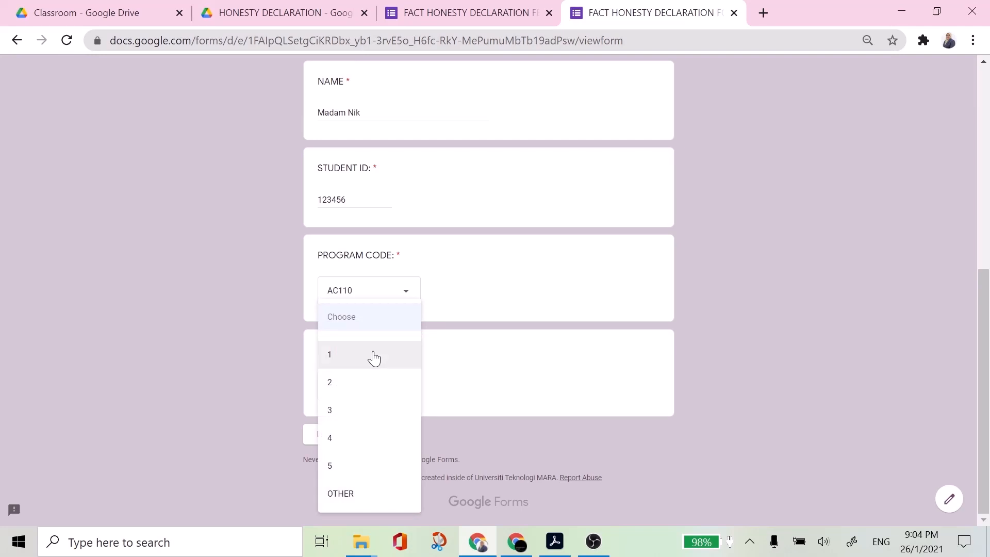
{"action": "left_click", "coordinate": [329, 354]}
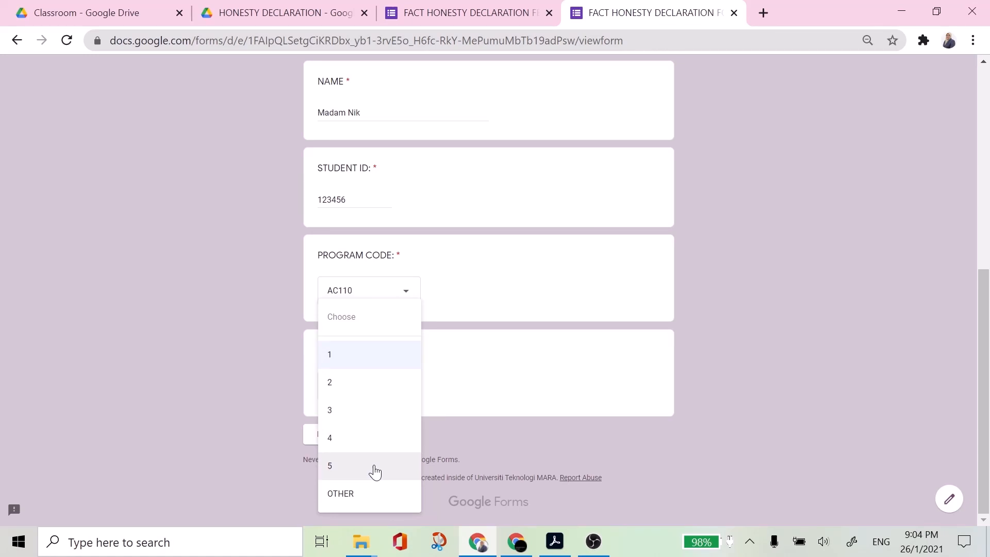
{"action": "mouse_move", "coordinate": [376, 487]}
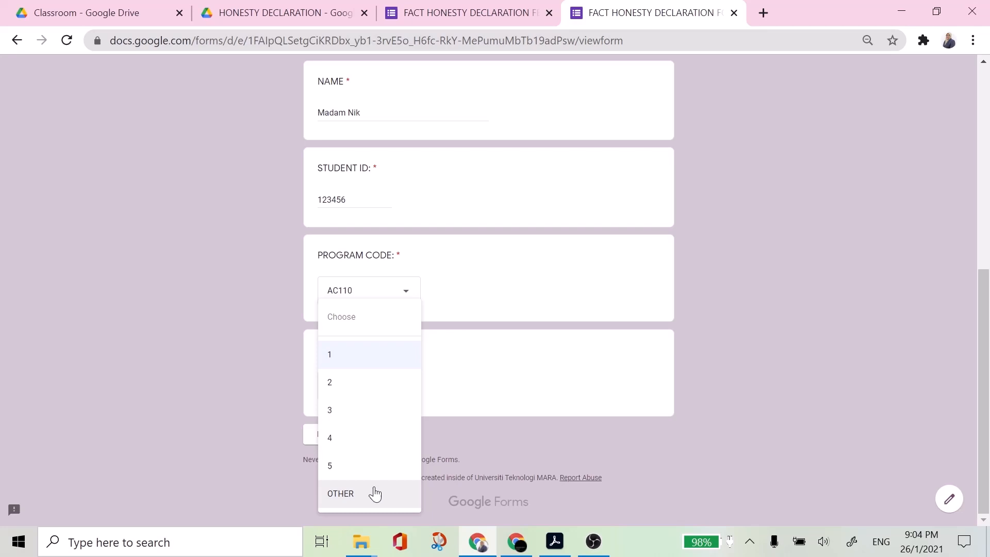
{"action": "left_click", "coordinate": [329, 353]}
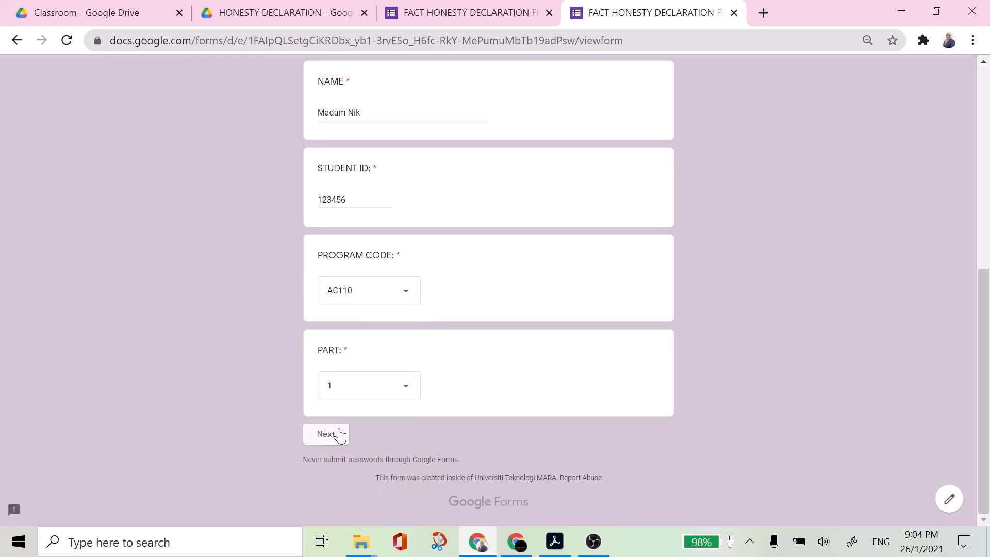
{"action": "left_click", "coordinate": [370, 385]}
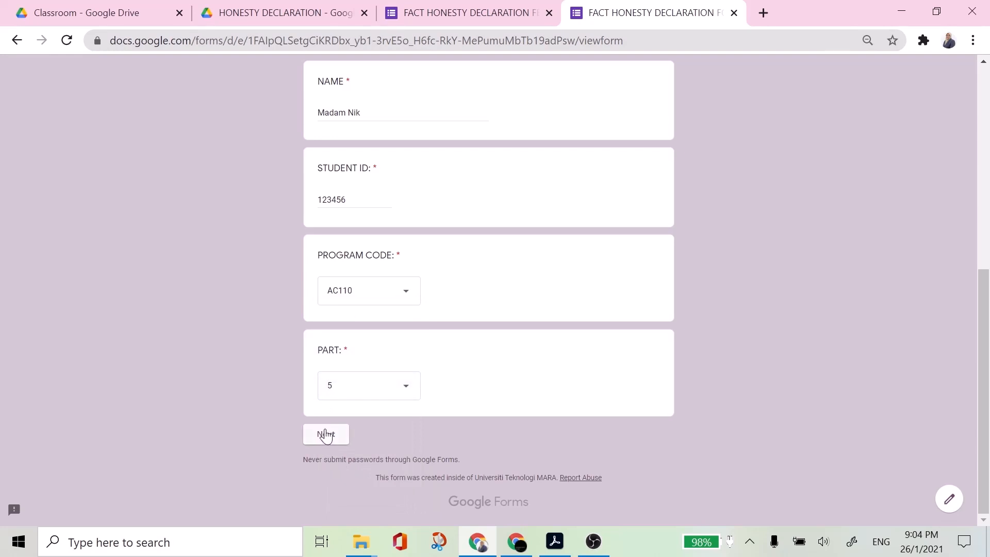
Advance to Part 5 and tick course codes AUD339, ENT300, FAR320, FAR340, MKT243 and TAX317.
{"action": "left_click", "coordinate": [326, 435]}
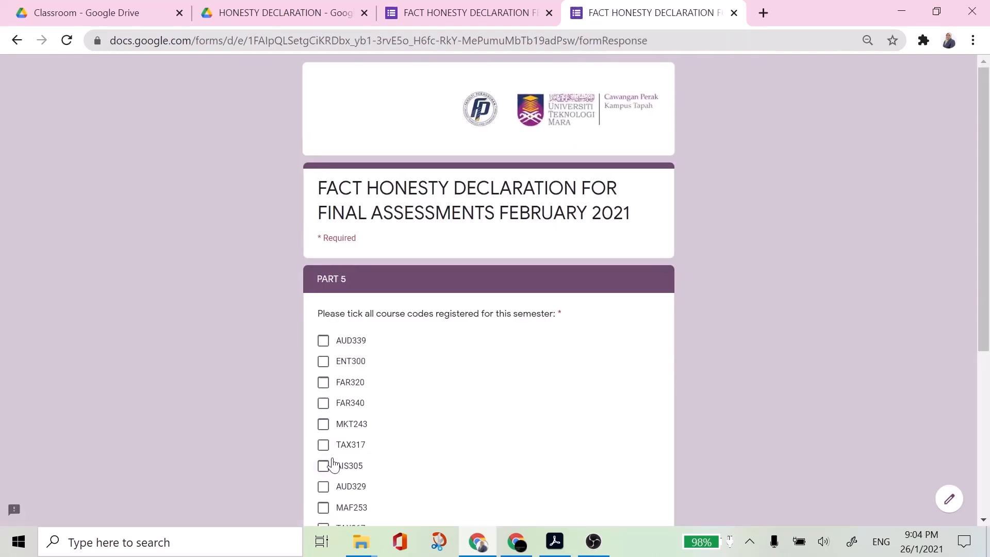
{"action": "scroll", "scroll_direction": "down", "scroll_amount": 3}
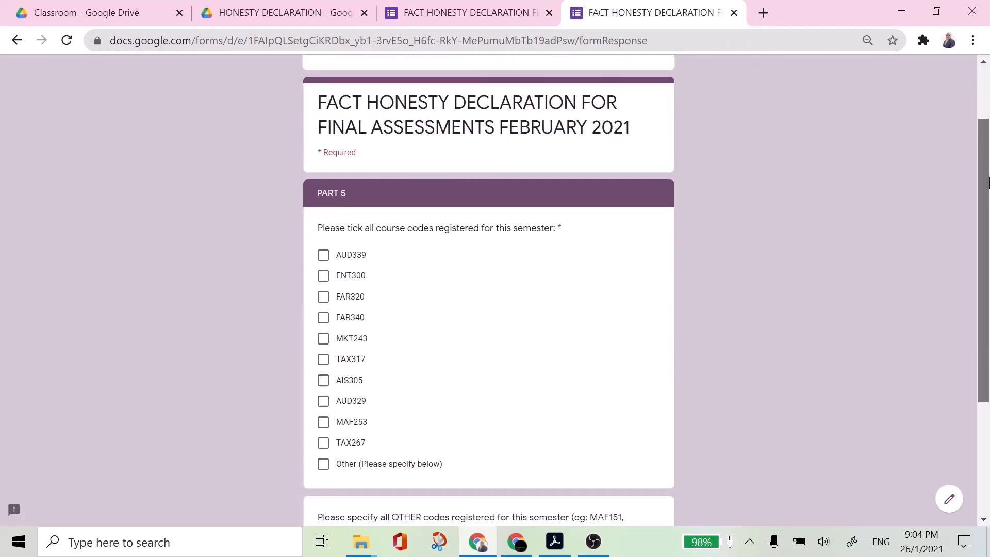
{"action": "scroll", "scroll_direction": "down", "scroll_amount": 3}
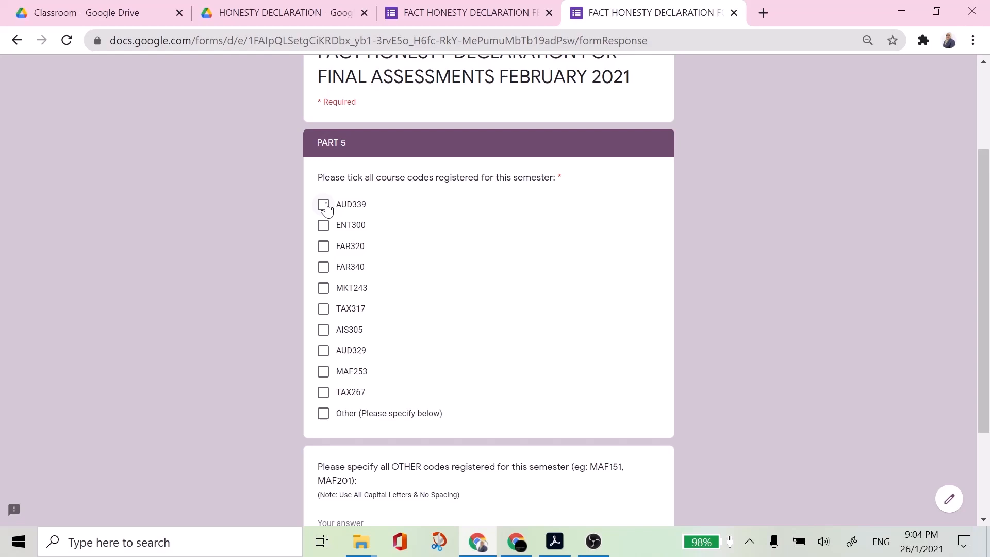
{"action": "left_click", "coordinate": [323, 204]}
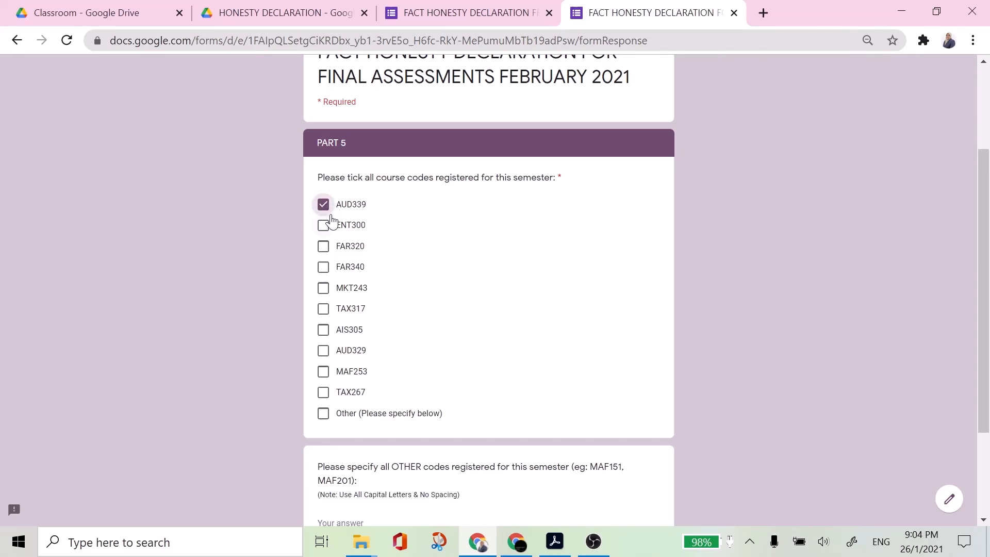
{"action": "left_click", "coordinate": [322, 225]}
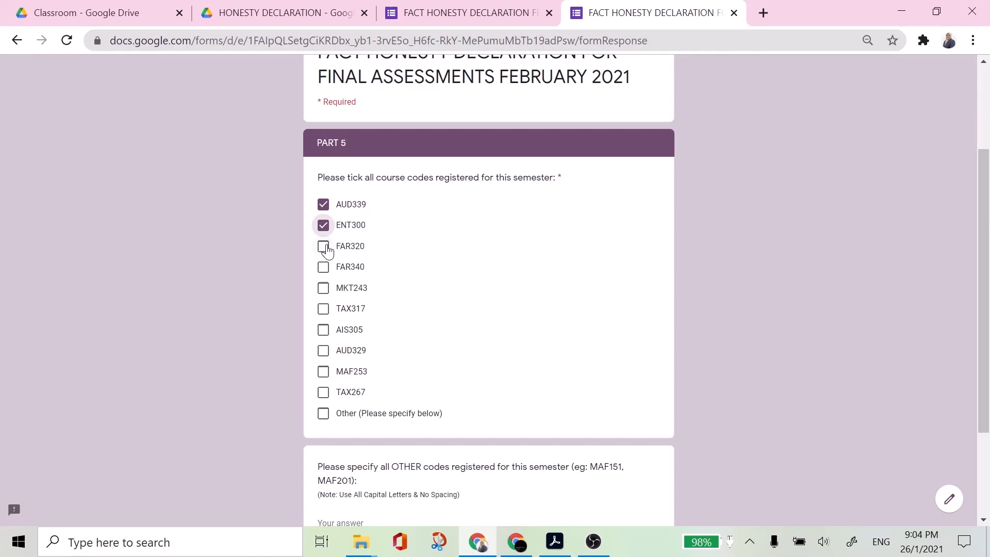
{"action": "left_click", "coordinate": [323, 266]}
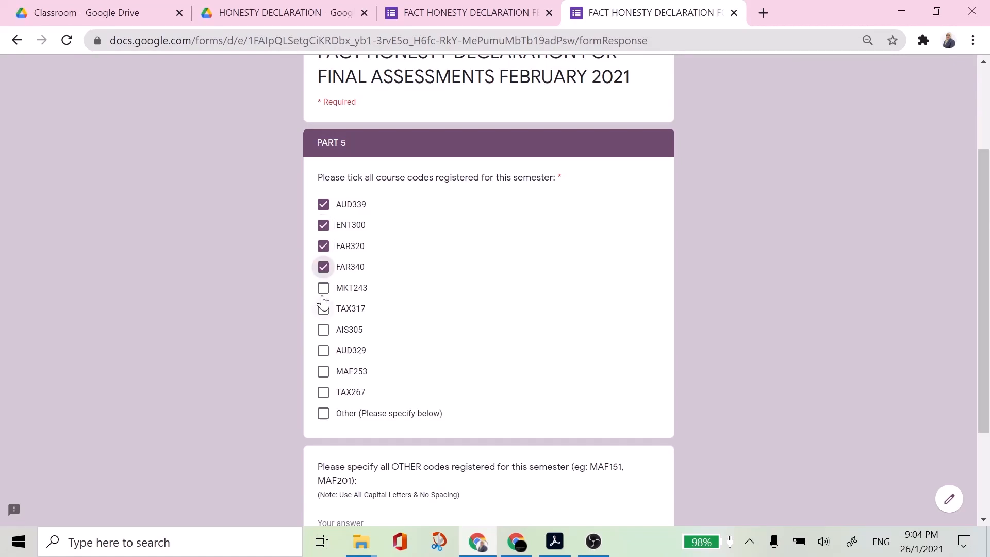
{"action": "left_click", "coordinate": [323, 288]}
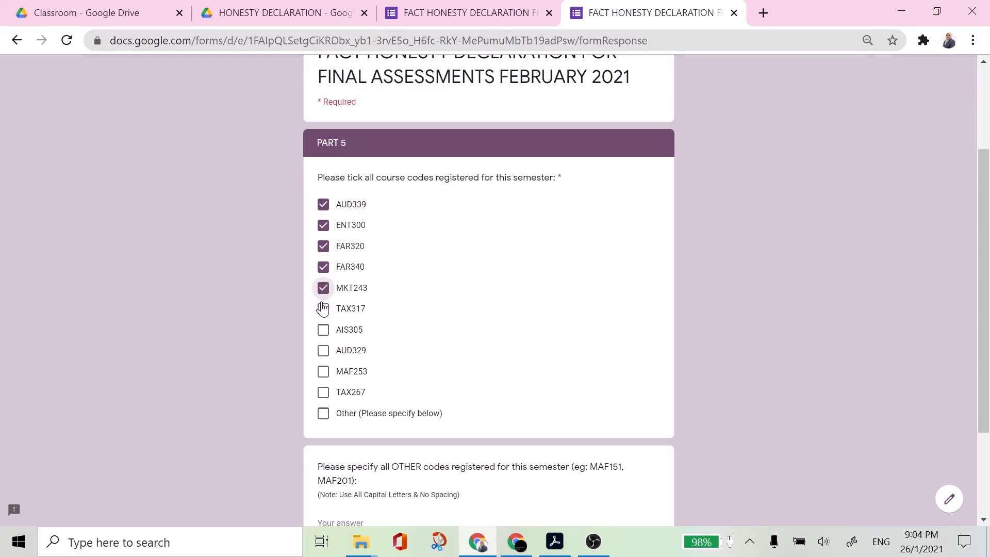
{"action": "left_click", "coordinate": [323, 308]}
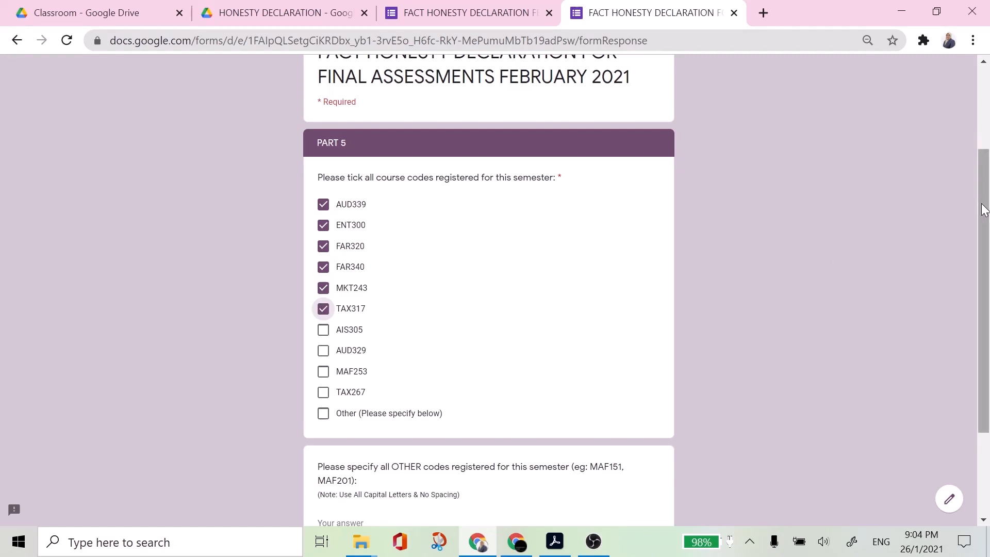
Enter FAR210, FAR270 as other codes and tick the Other option.
{"action": "scroll", "scroll_direction": "down", "scroll_amount": 3}
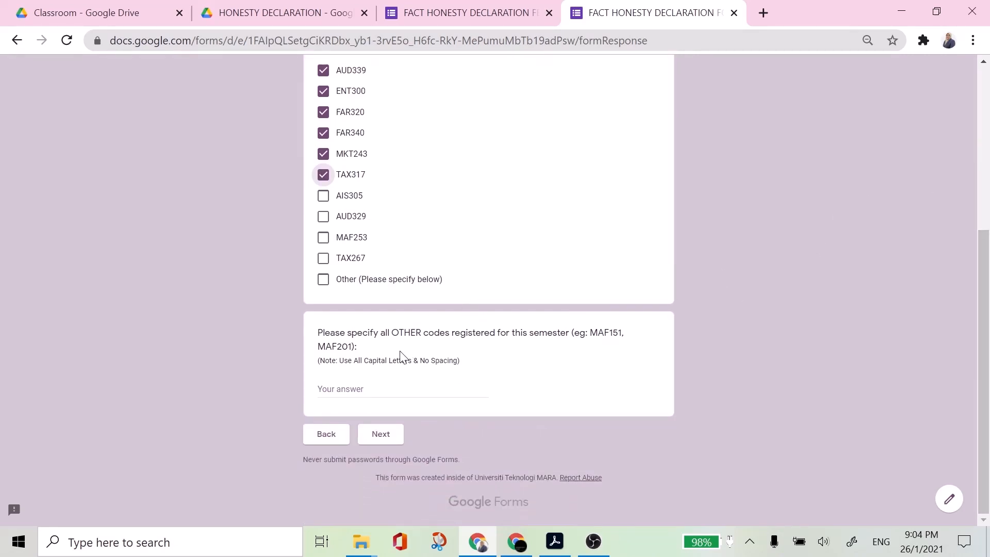
{"action": "left_click", "coordinate": [402, 389]}
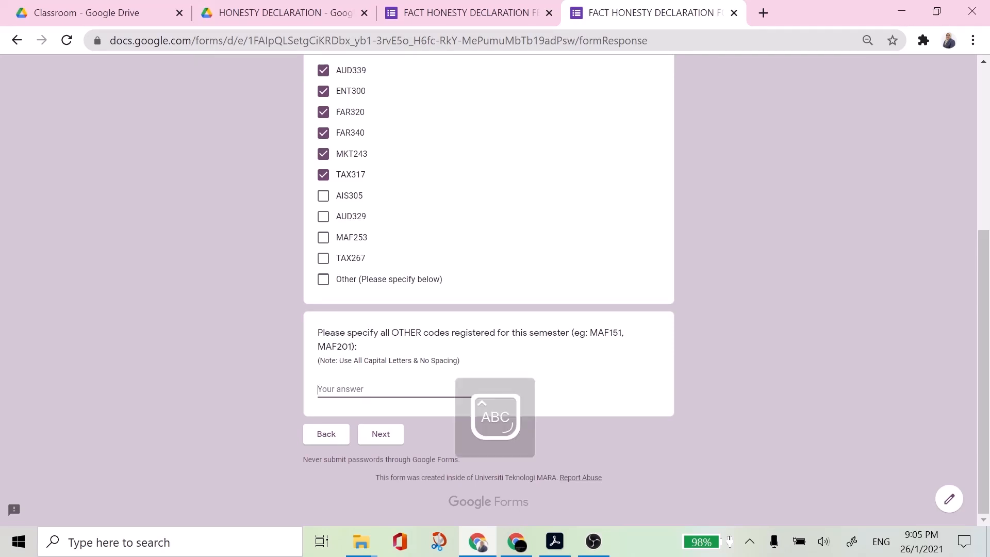
{"action": "type", "text": "FAR210, FAR2"}
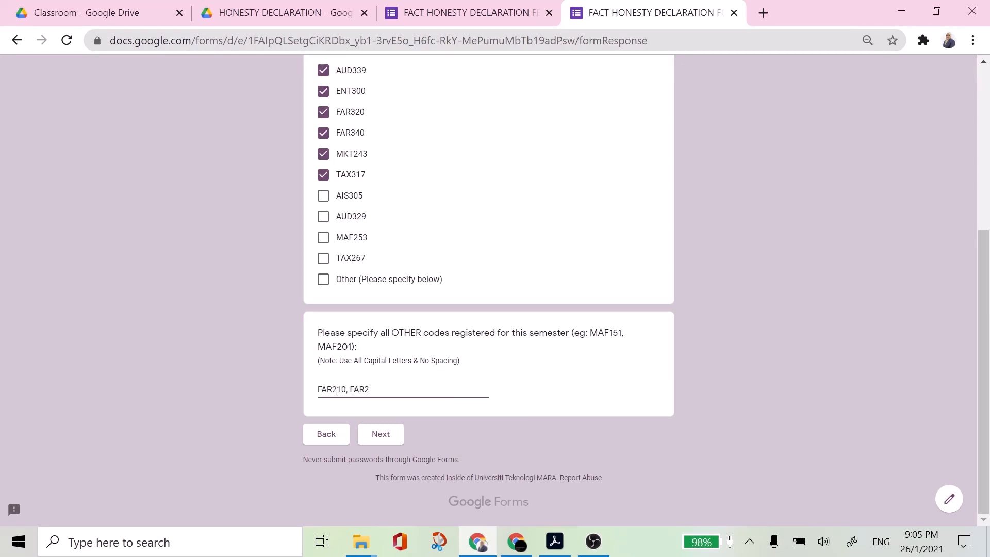
{"action": "type", "text": "70"}
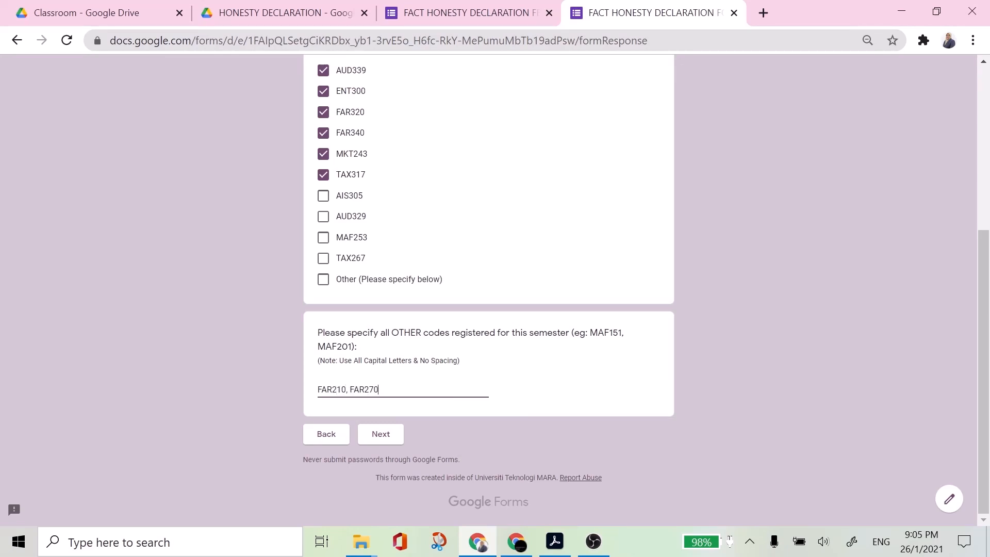
{"action": "left_click", "coordinate": [322, 279]}
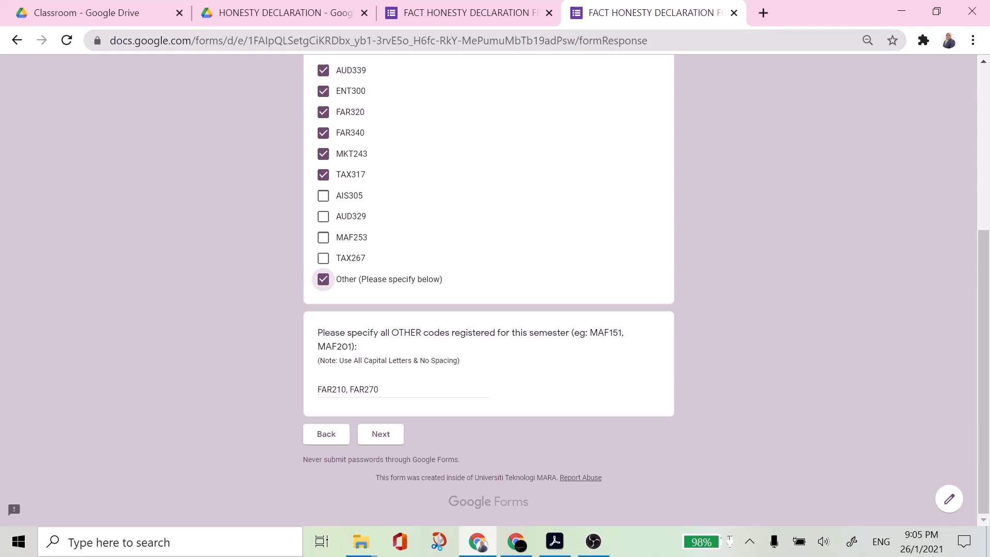
{"action": "mouse_move", "coordinate": [317, 374]}
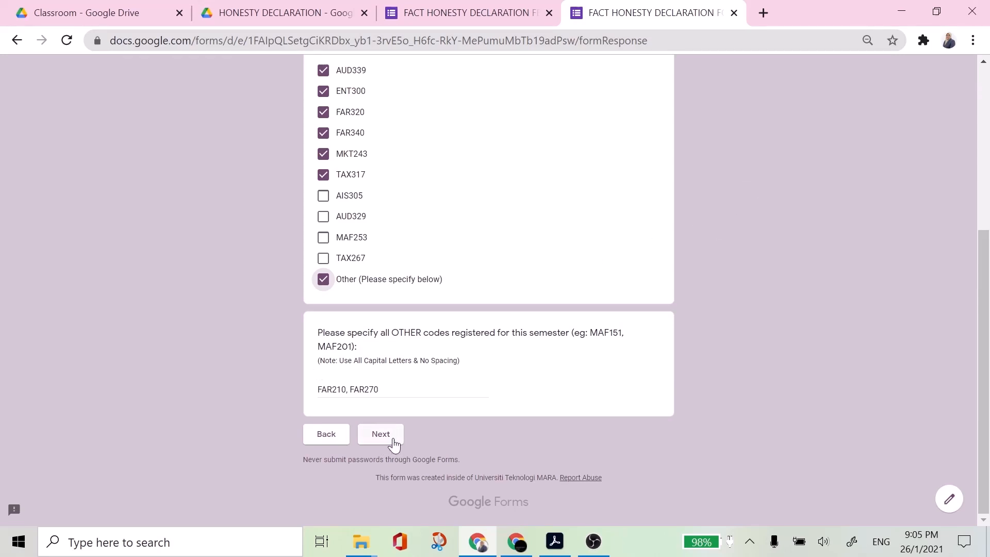
Tick the four honesty declaration statements on the next page and submit the form.
{"action": "left_click", "coordinate": [381, 434]}
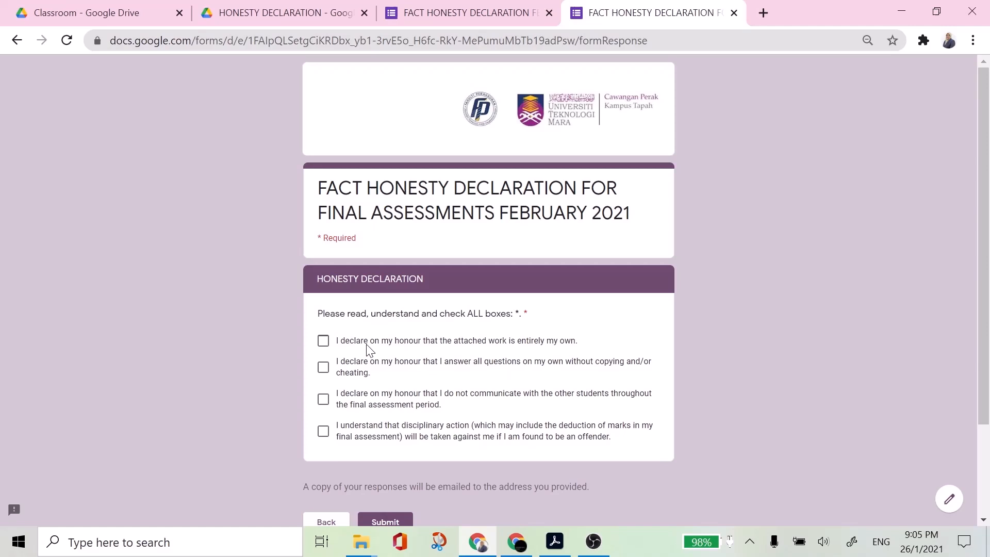
{"action": "mouse_move", "coordinate": [354, 351]}
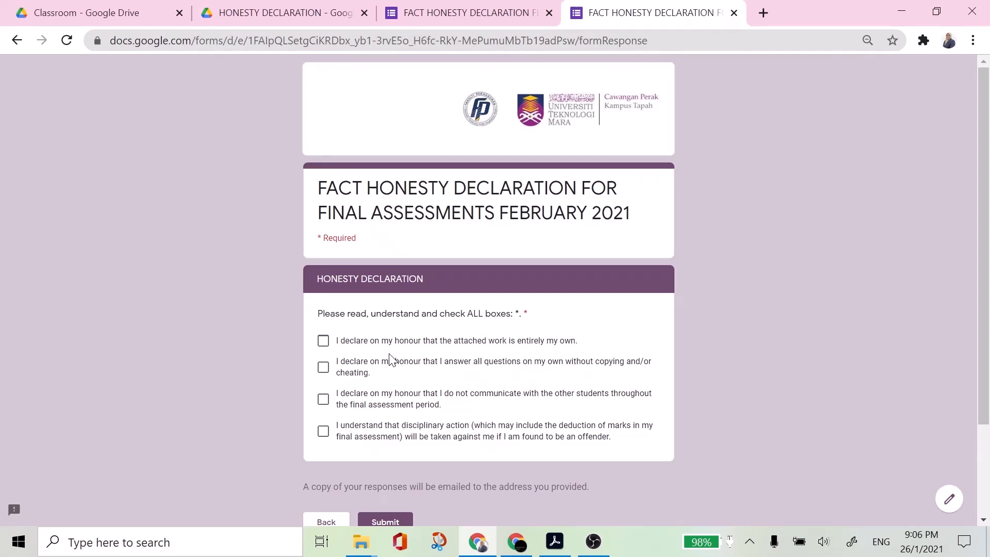
{"action": "left_click", "coordinate": [323, 341]}
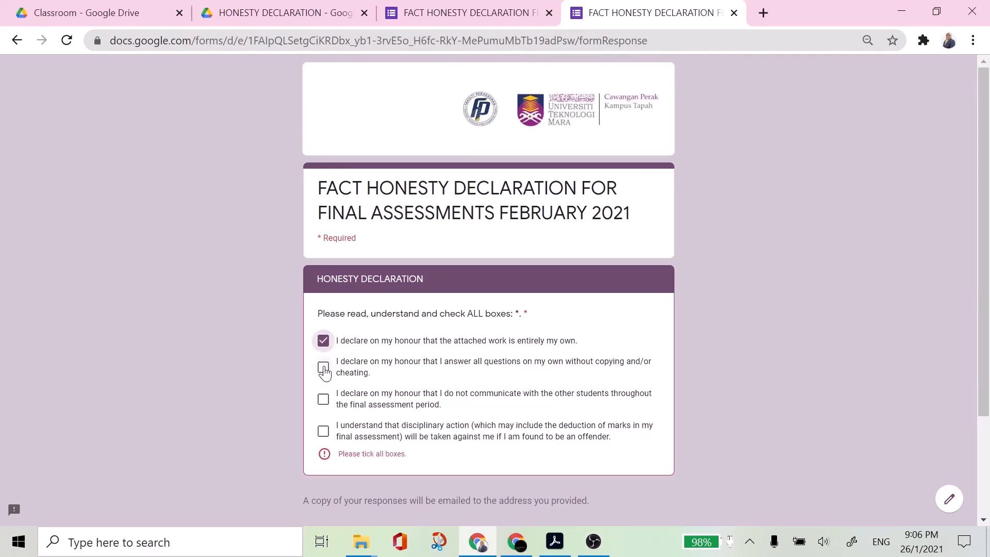
{"action": "left_click", "coordinate": [322, 367]}
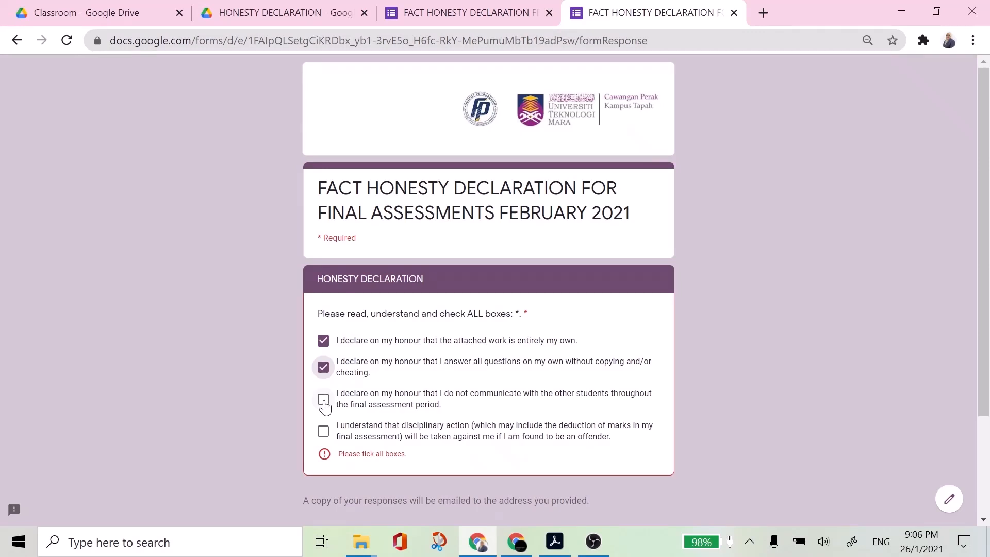
{"action": "left_click", "coordinate": [323, 398]}
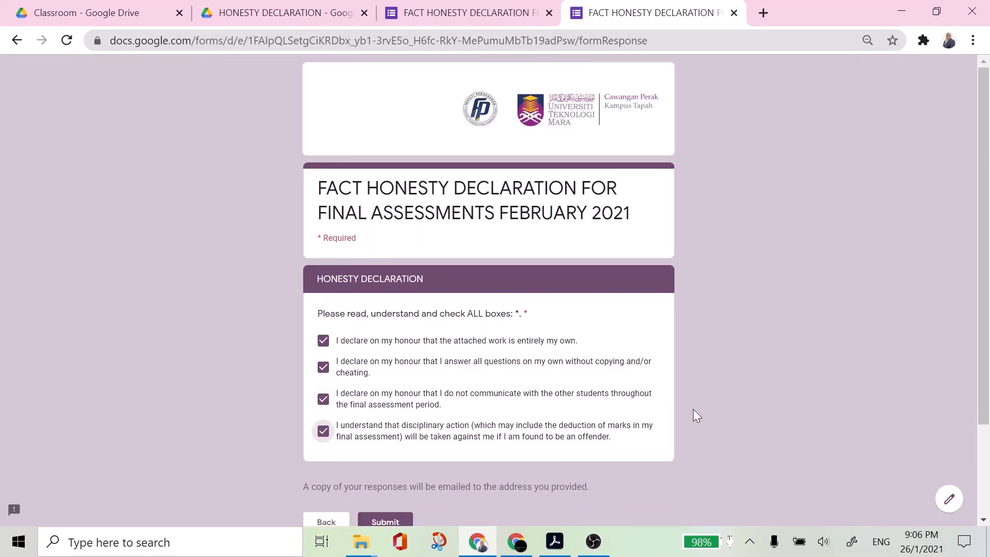
{"action": "scroll", "scroll_direction": "down", "scroll_amount": 3}
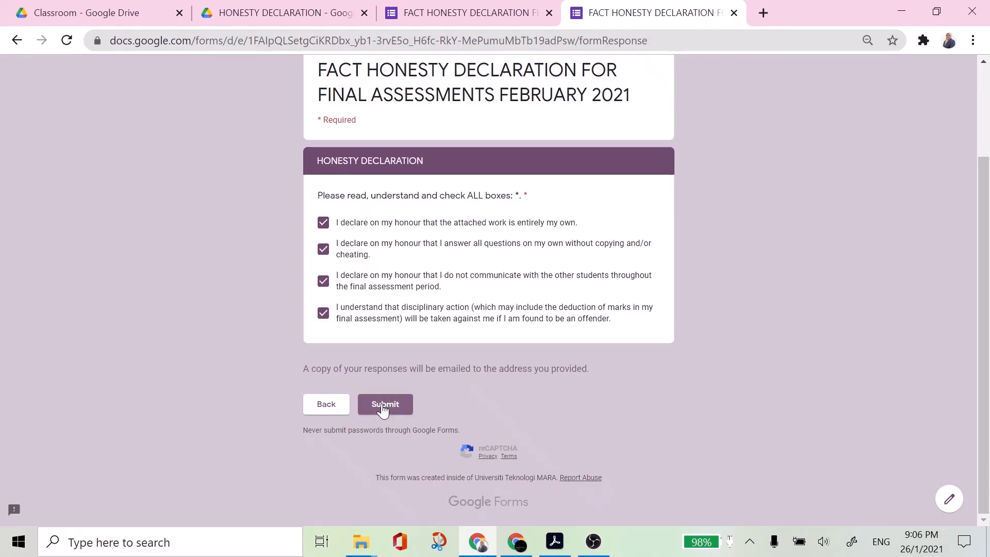
{"action": "left_click", "coordinate": [385, 405]}
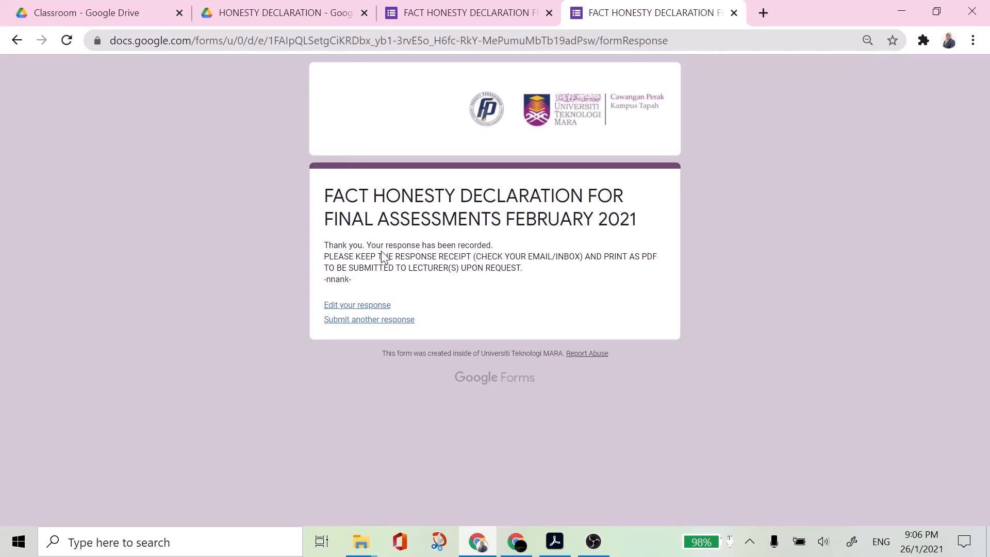
{"action": "mouse_move", "coordinate": [384, 256]}
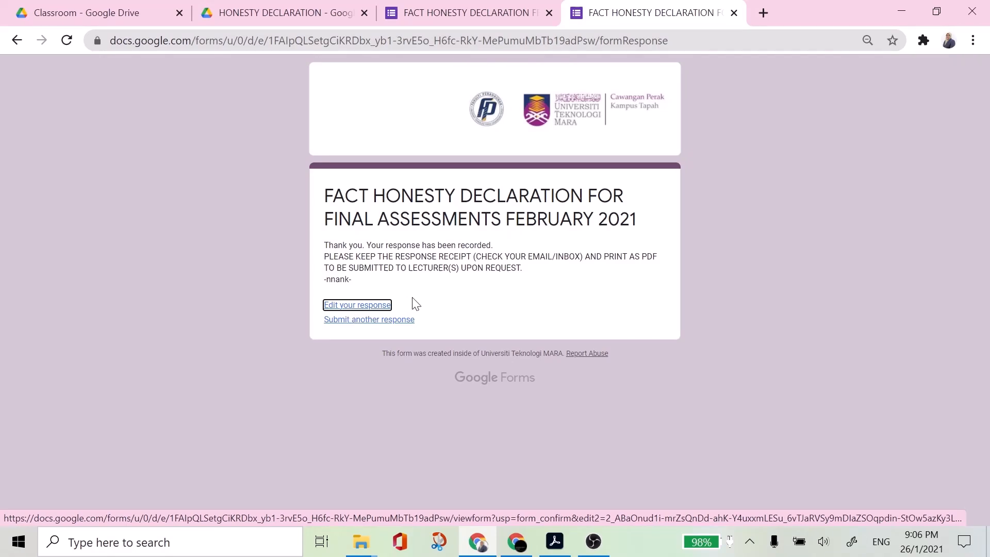
{"action": "mouse_move", "coordinate": [406, 312]}
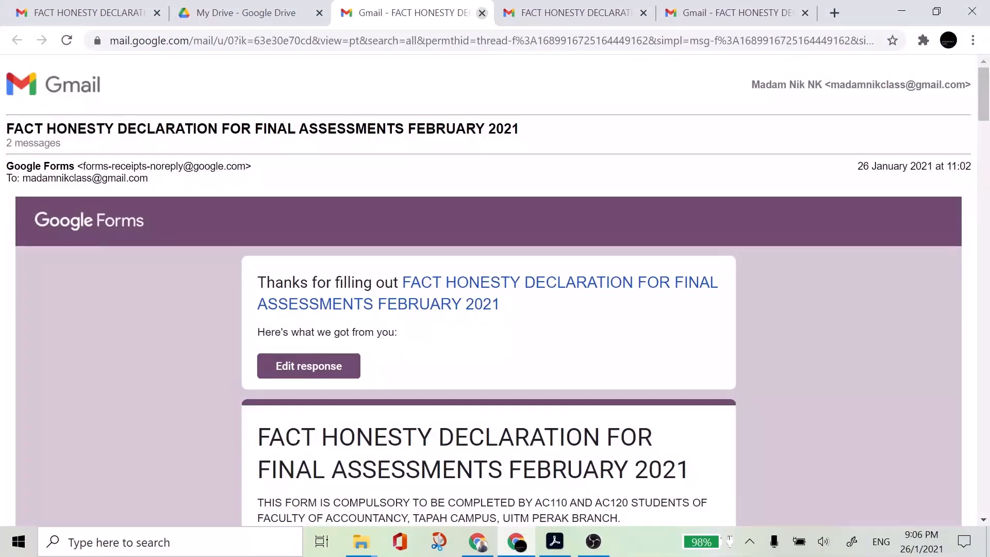
Return to the inbox and open the FACT Honesty Declaration receipt thread at its newest message.
{"action": "left_click", "coordinate": [833, 13]}
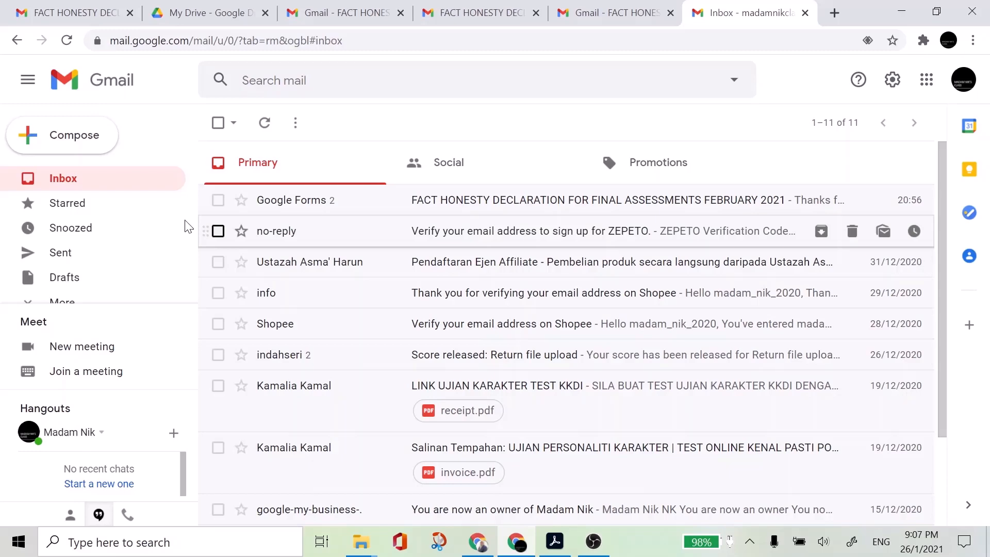
{"action": "left_click", "coordinate": [631, 198]}
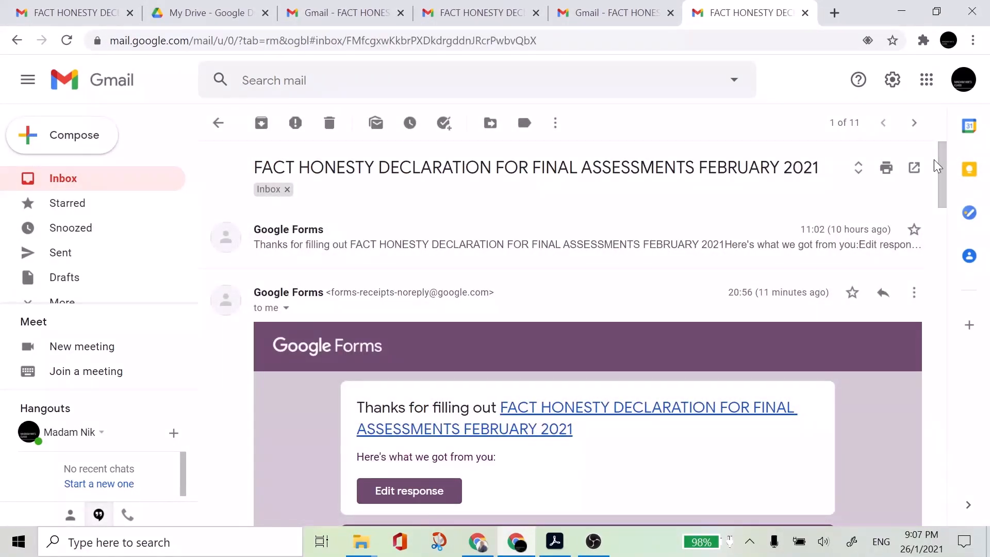
{"action": "scroll", "scroll_direction": "down", "scroll_amount": 3}
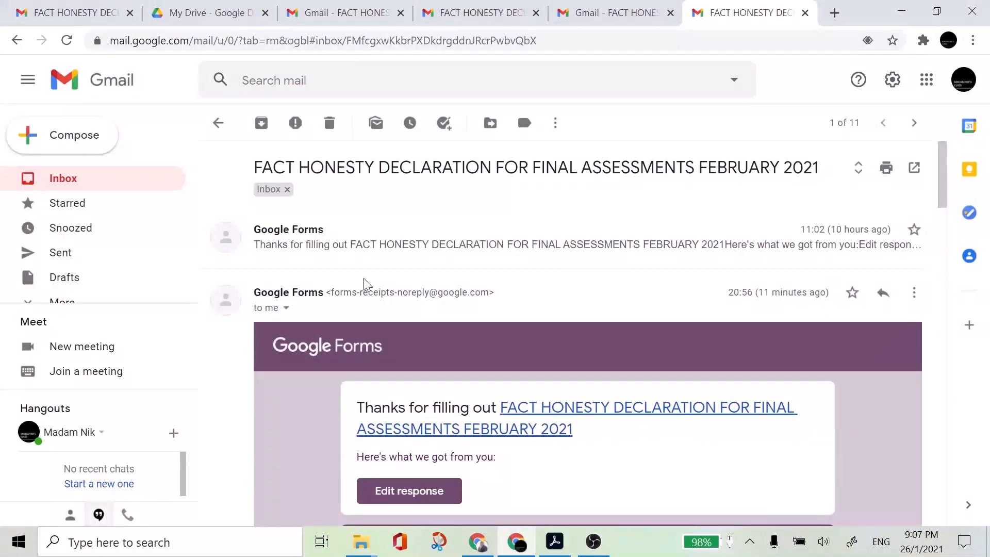
{"action": "mouse_move", "coordinate": [346, 211]}
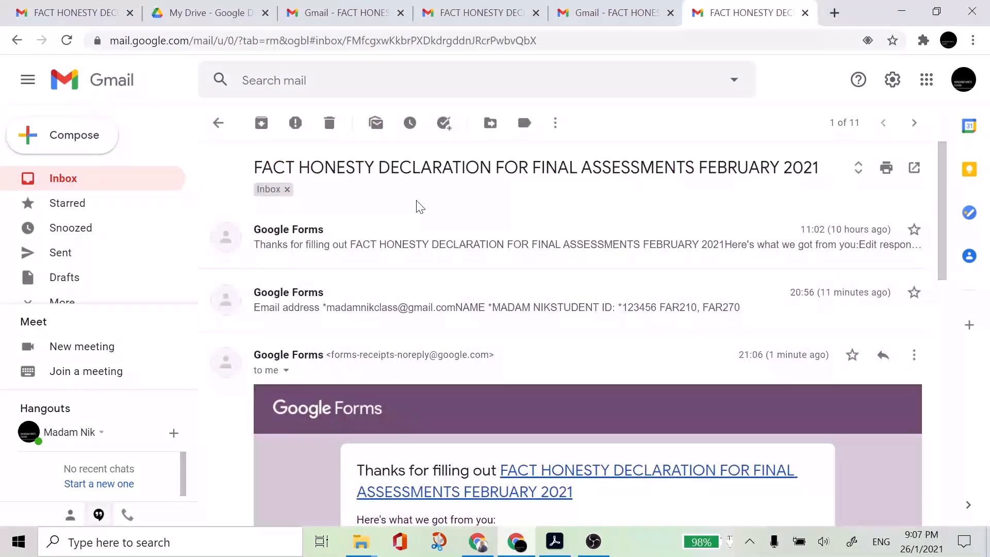
Scroll through the newest receipt reviewing the submitted answers and course codes.
{"action": "scroll", "scroll_direction": "down", "scroll_amount": 3}
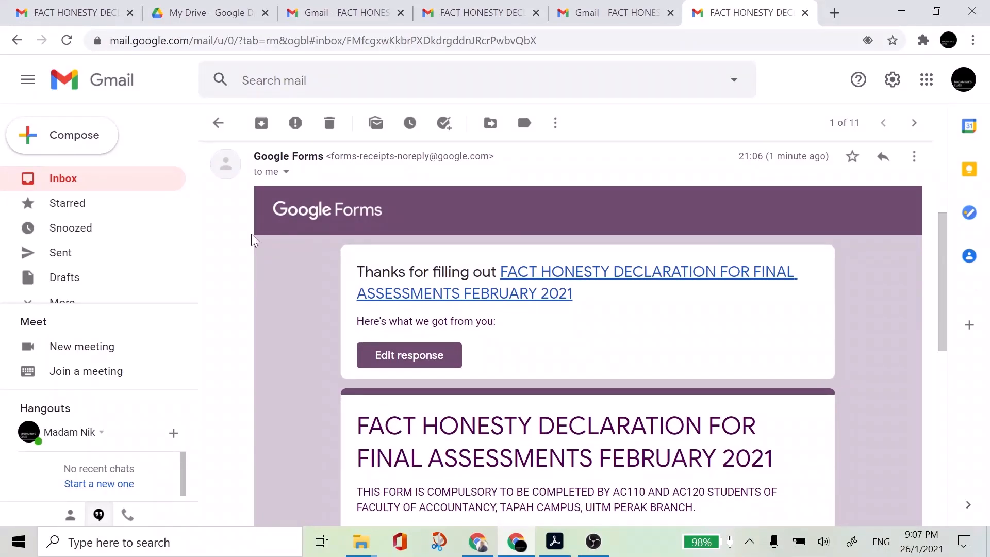
{"action": "mouse_move", "coordinate": [341, 347]}
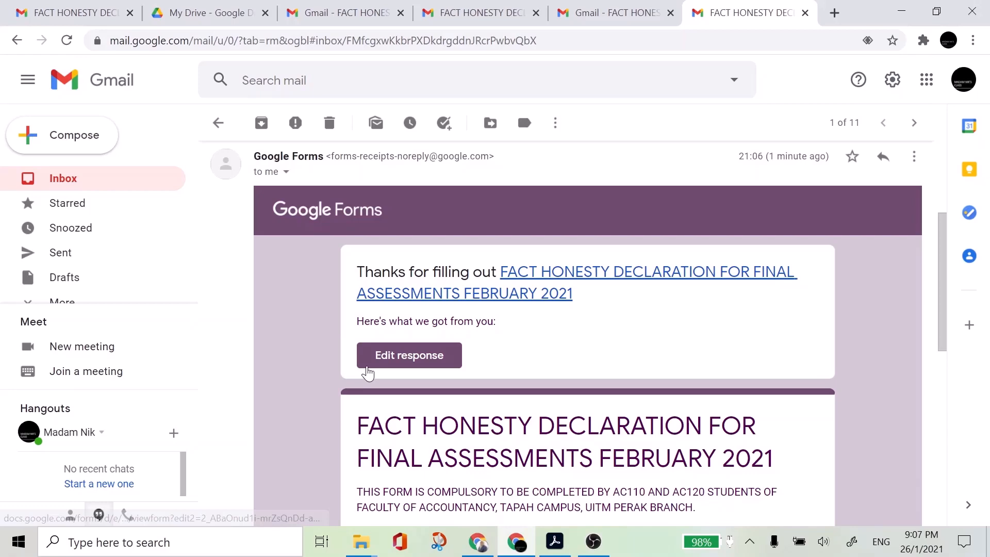
{"action": "scroll", "scroll_direction": "down", "scroll_amount": 3}
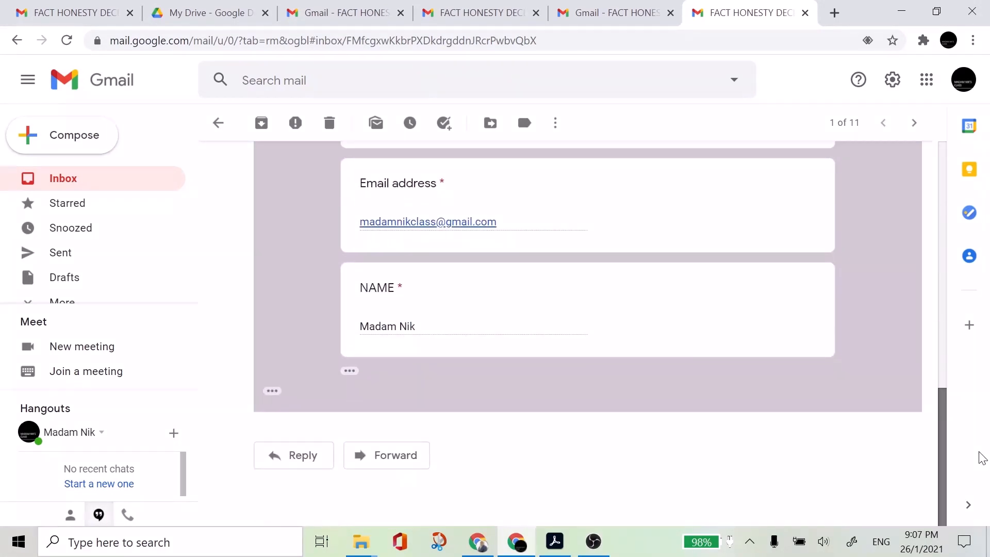
{"action": "scroll", "scroll_direction": "down", "scroll_amount": 3}
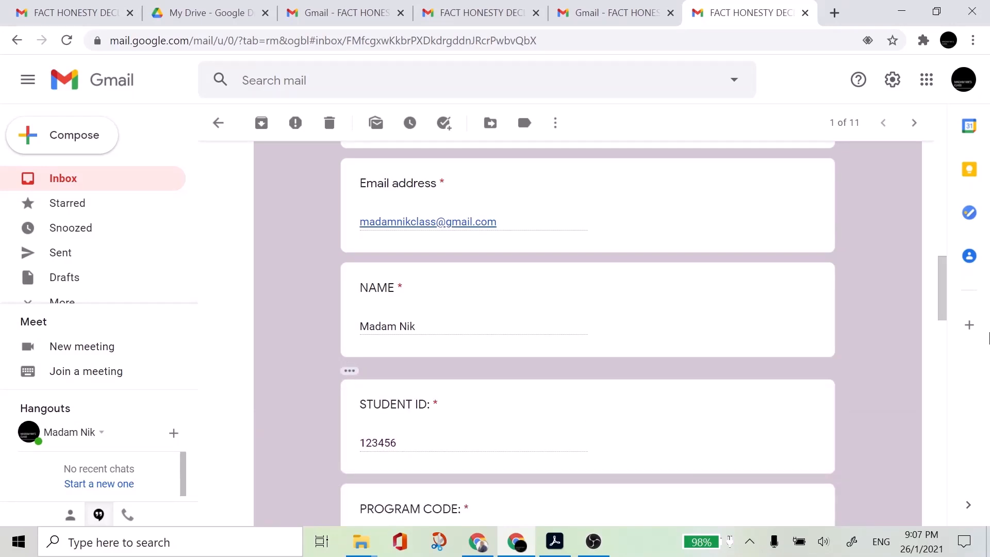
{"action": "scroll", "scroll_direction": "down", "scroll_amount": 3}
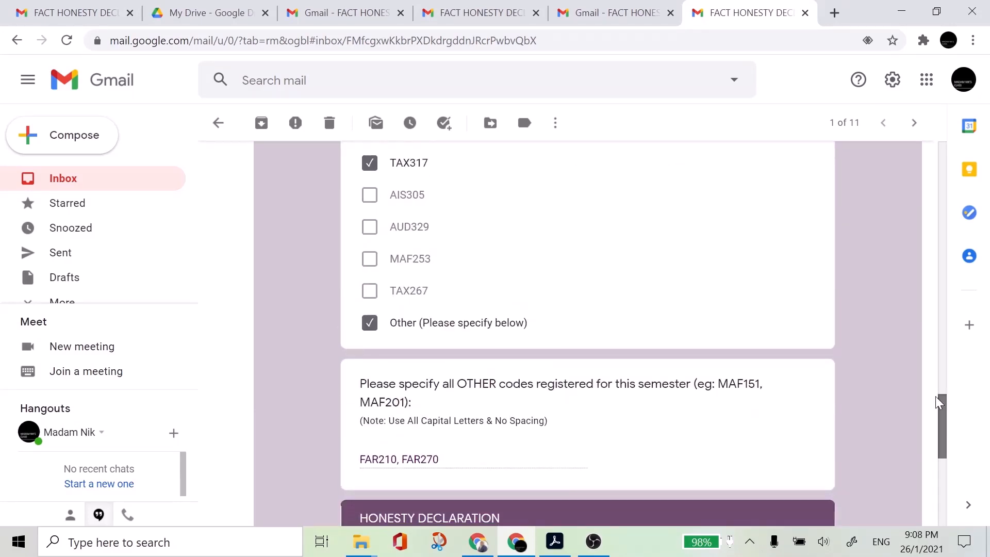
{"action": "scroll", "scroll_direction": "up", "scroll_amount": 3}
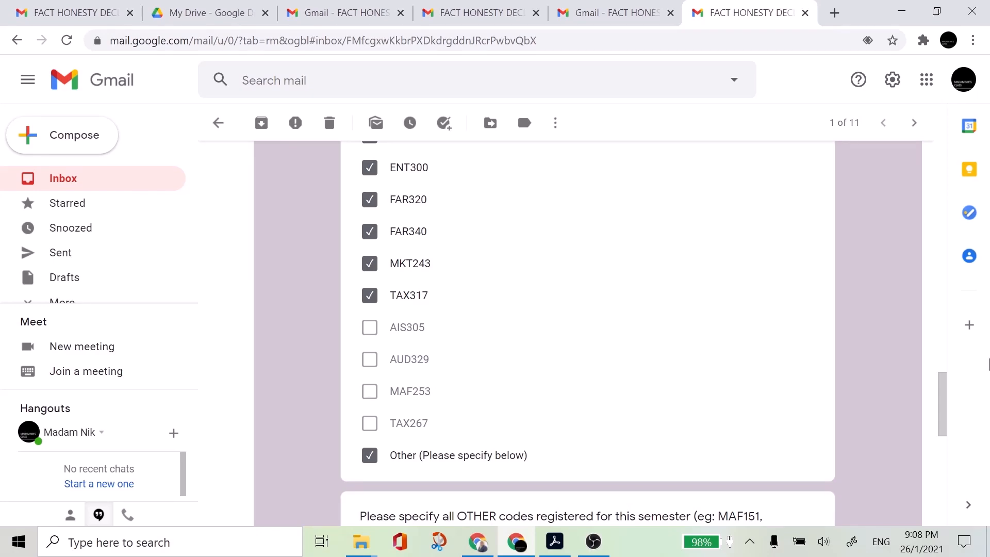
{"action": "scroll", "scroll_direction": "down", "scroll_amount": 3}
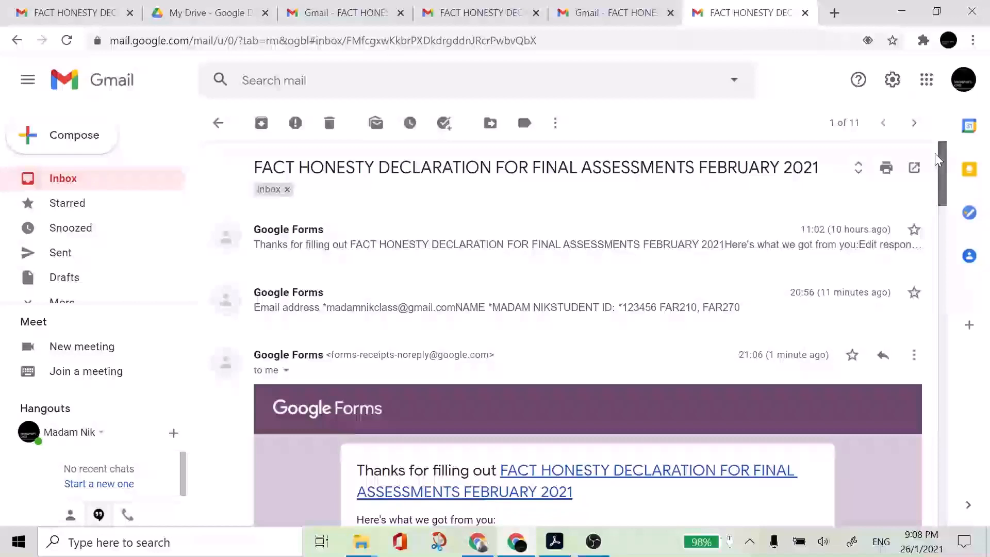
{"action": "mouse_move", "coordinate": [887, 167]}
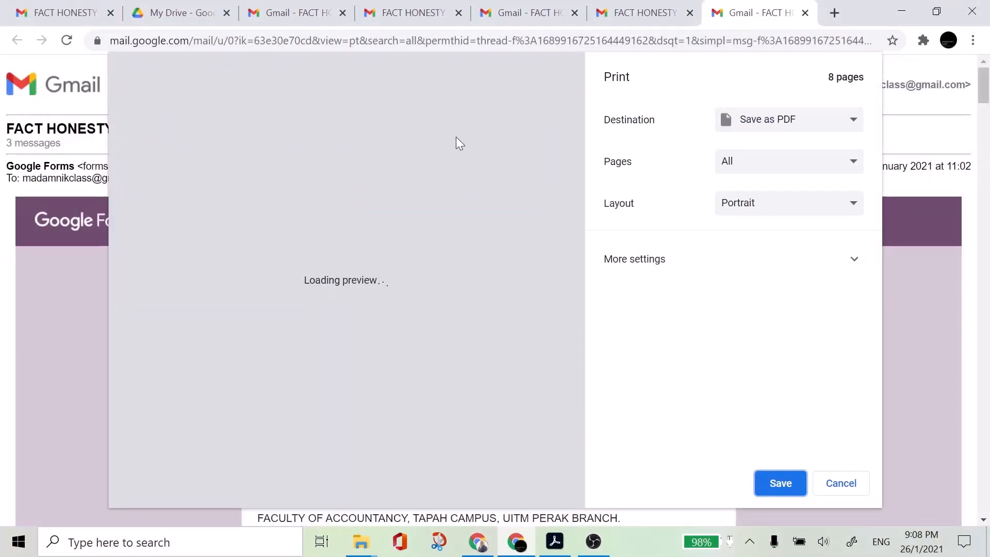
Set the print destination to Save as PDF and proceed to the save-file window.
{"action": "left_click", "coordinate": [787, 119]}
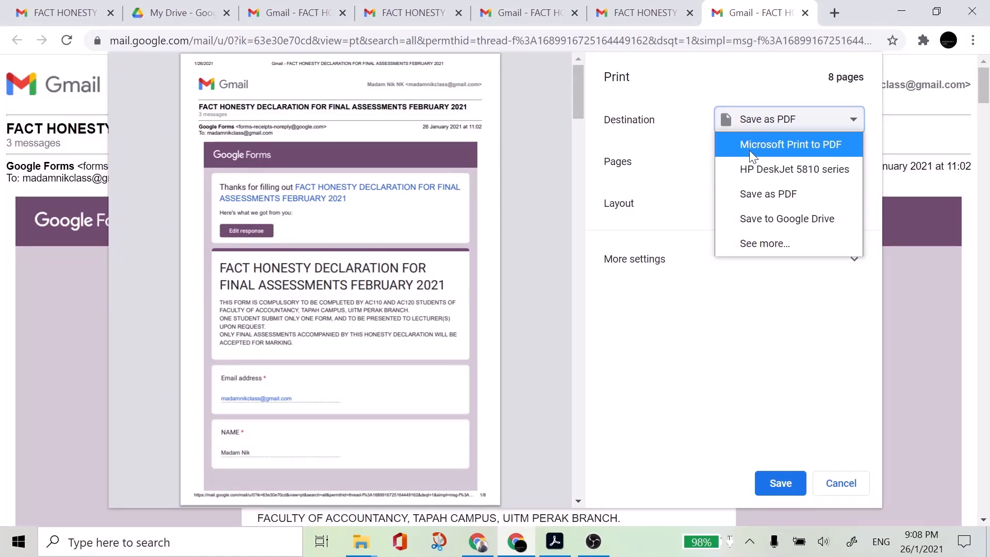
{"action": "mouse_move", "coordinate": [751, 209]}
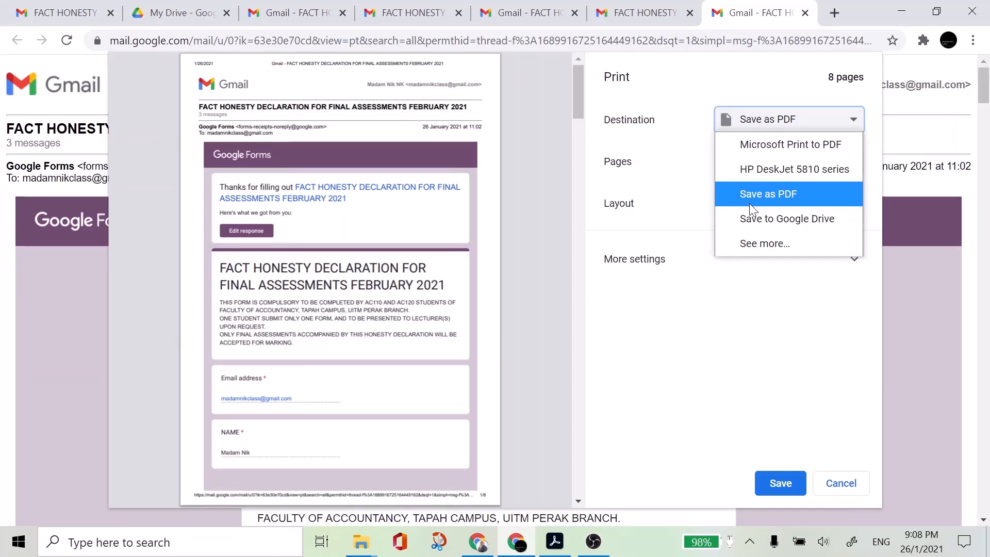
{"action": "mouse_move", "coordinate": [787, 218]}
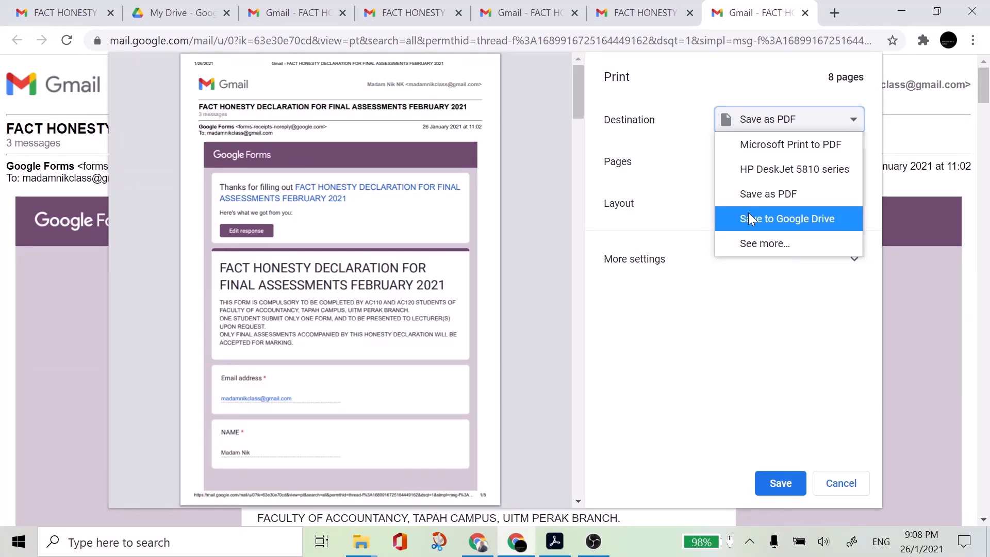
{"action": "mouse_move", "coordinate": [751, 194]}
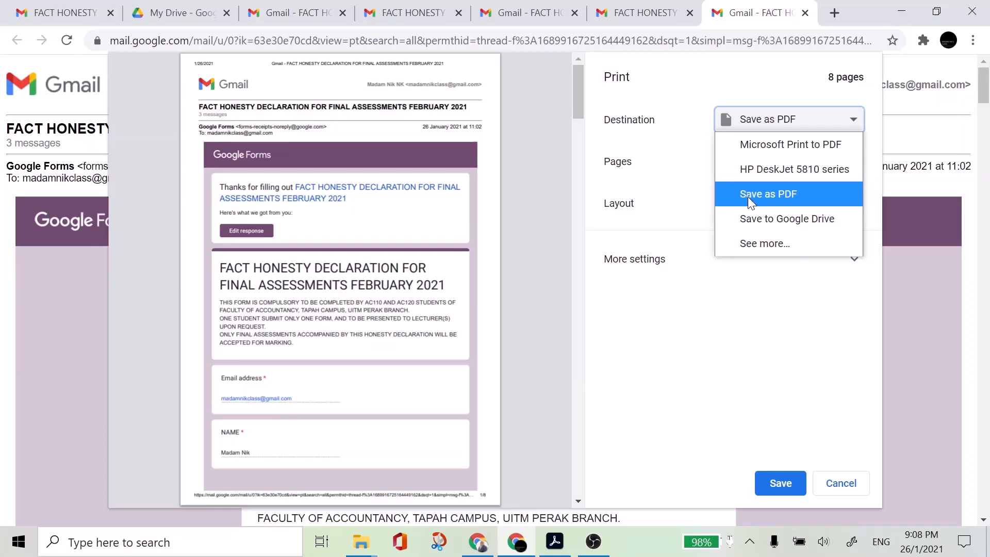
{"action": "left_click", "coordinate": [767, 194]}
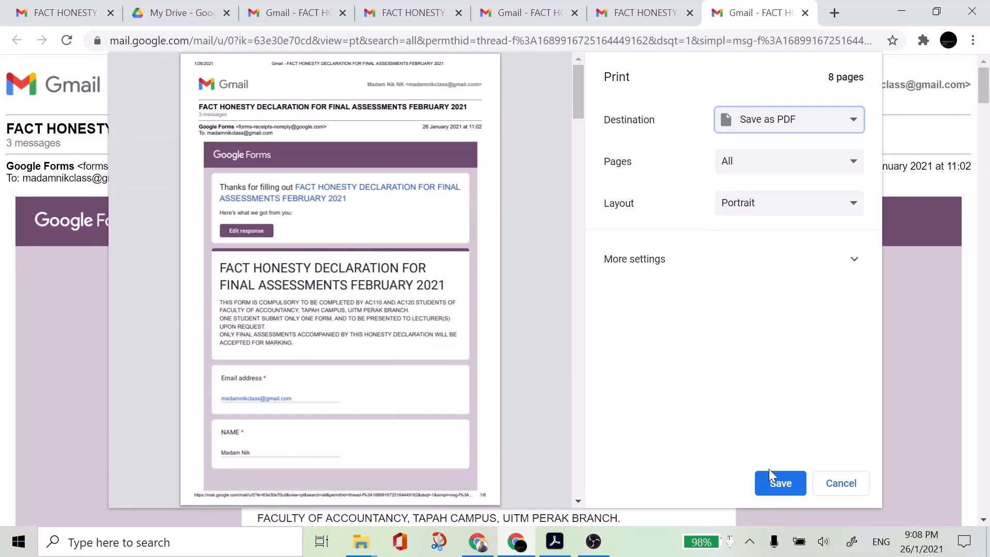
{"action": "left_click", "coordinate": [780, 483]}
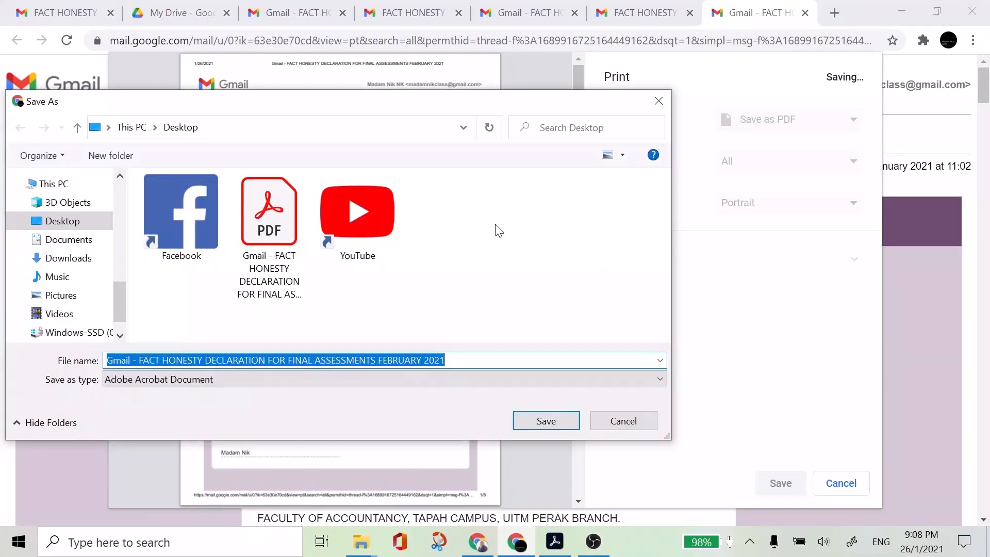
{"action": "mouse_move", "coordinate": [479, 217]}
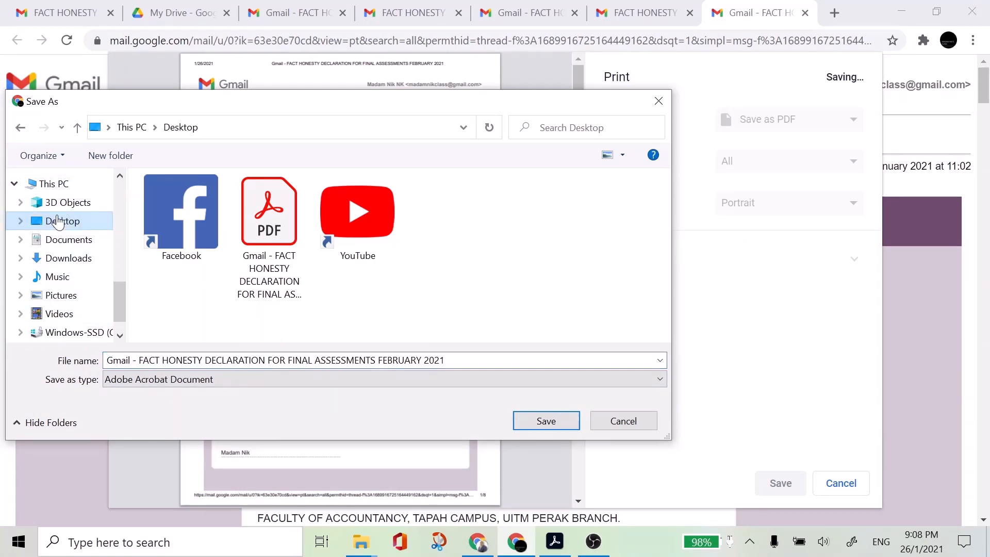
Save the receipt PDF to the Desktop.
{"action": "left_click", "coordinate": [545, 421]}
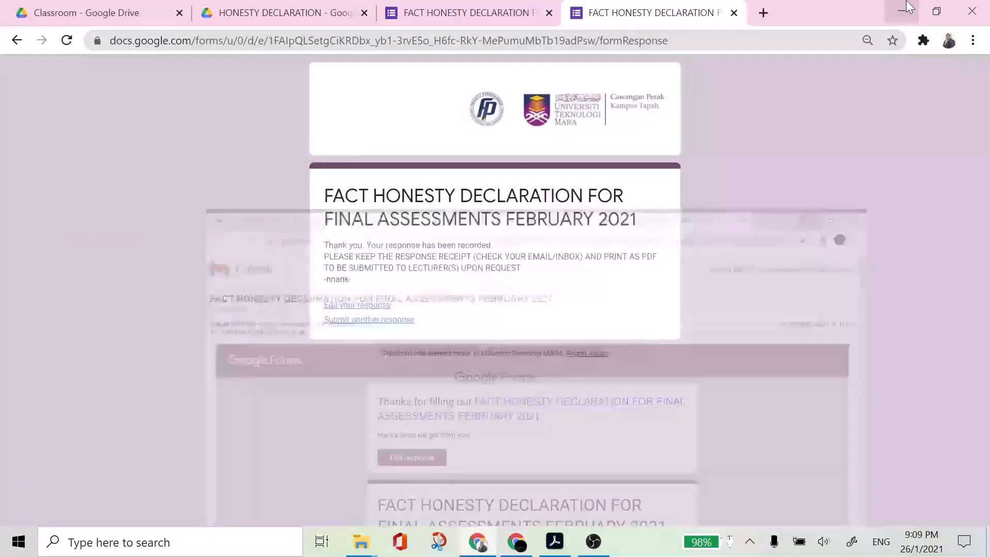
{"action": "left_click", "coordinate": [554, 541]}
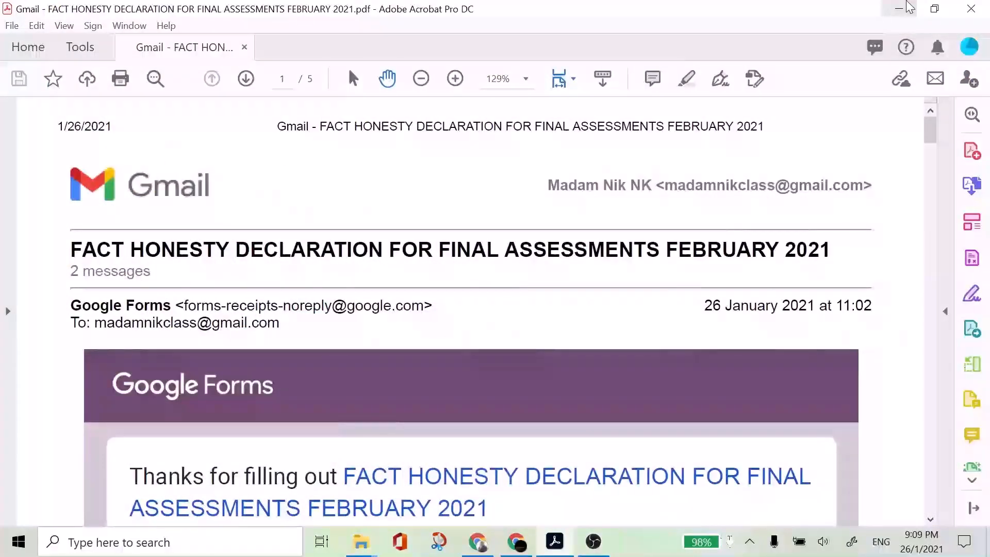
Open the Gmail - FACT HONESTY PDF from the desktop in Acrobat and scroll through it.
{"action": "left_click", "coordinate": [899, 8]}
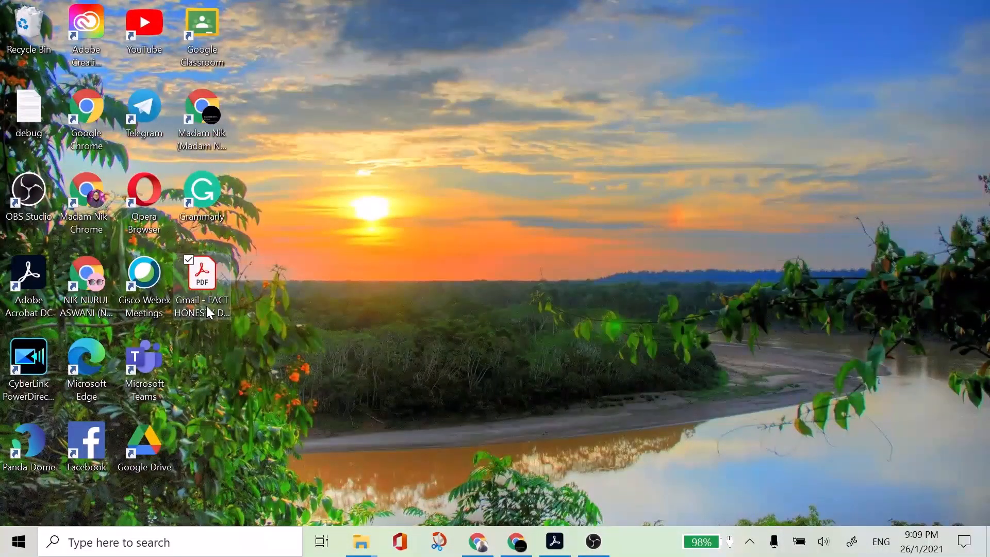
{"action": "double_click", "coordinate": [201, 274]}
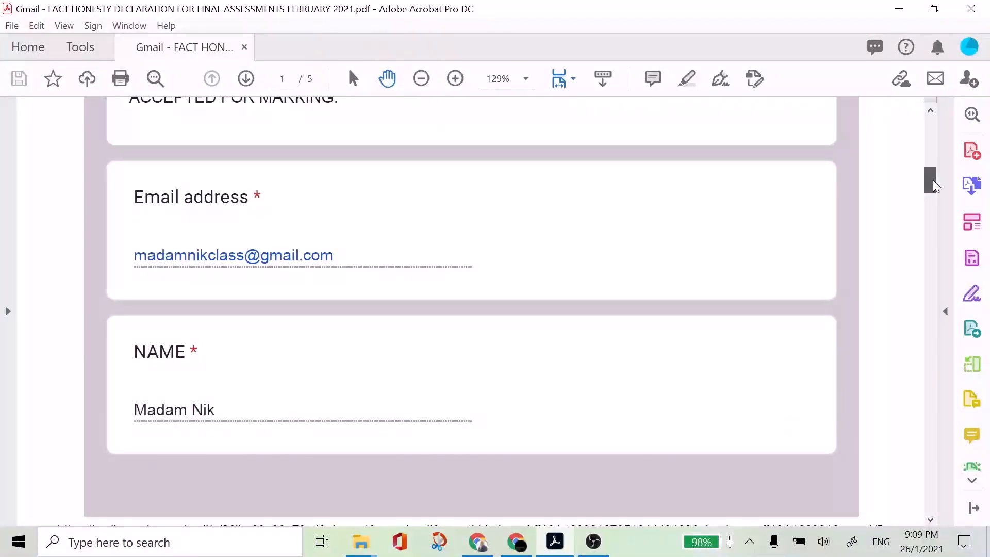
{"action": "scroll", "scroll_direction": "down", "scroll_amount": 3}
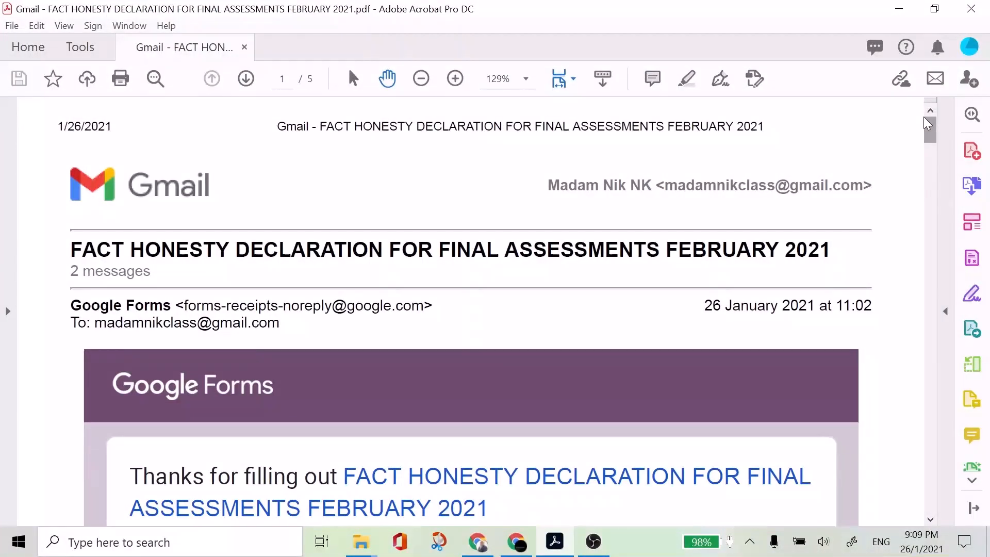
{"action": "mouse_move", "coordinate": [914, 211]}
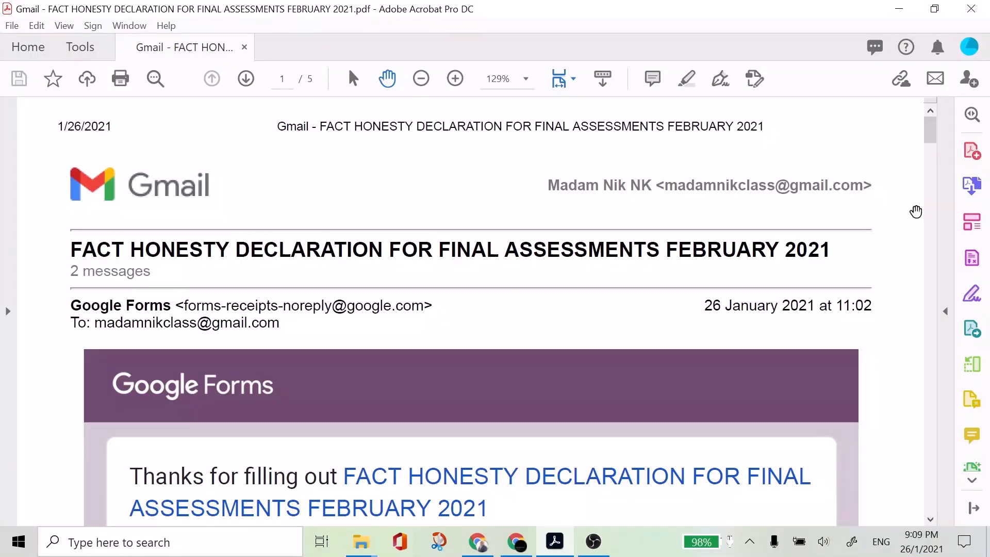
{"action": "mouse_move", "coordinate": [279, 106]}
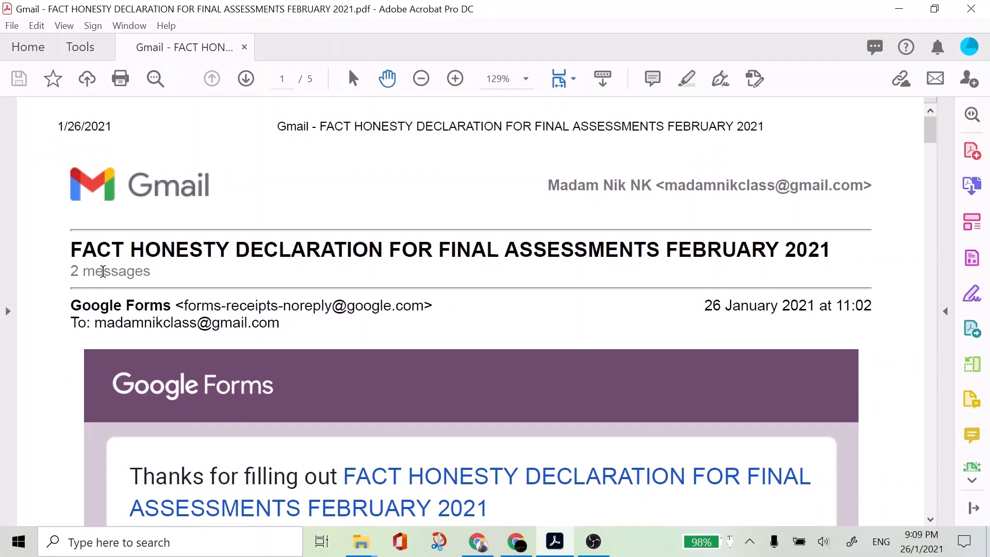
{"action": "mouse_move", "coordinate": [72, 350]}
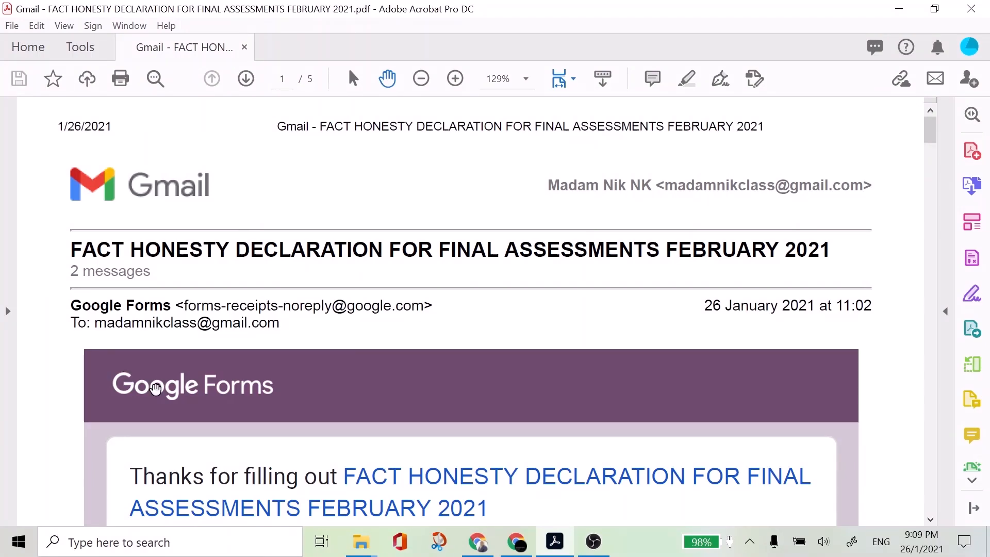
{"action": "mouse_move", "coordinate": [179, 411]}
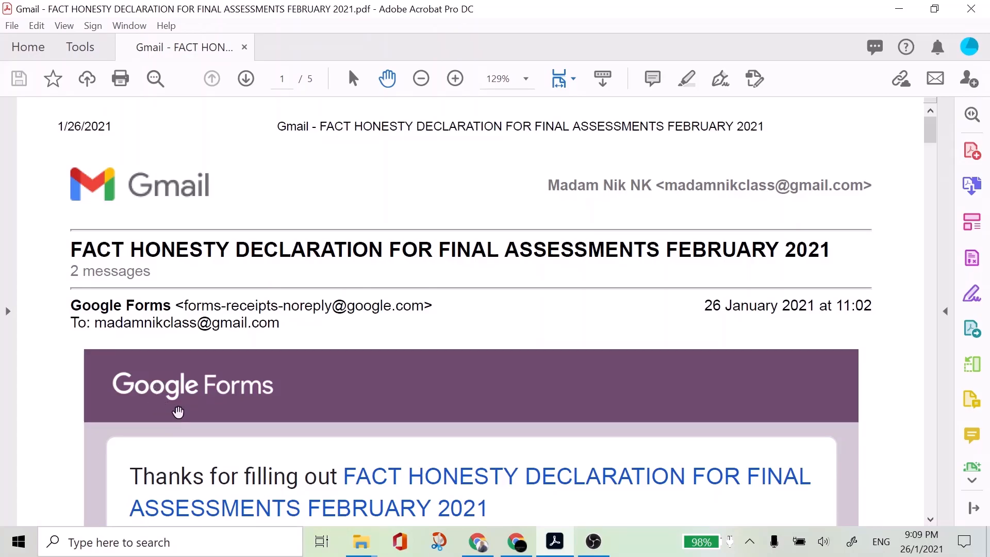